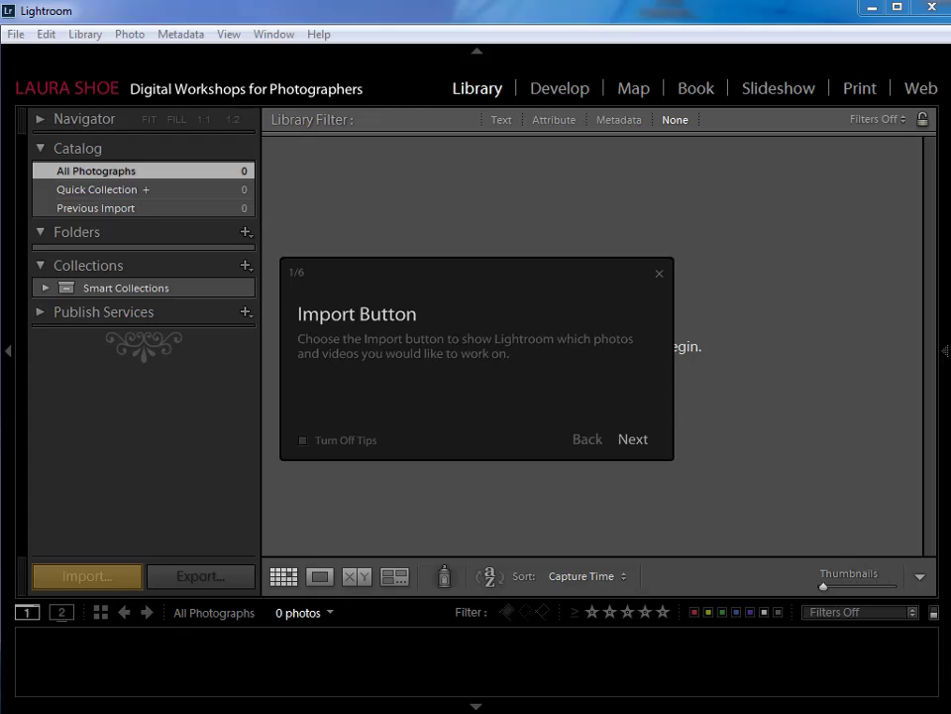
pyautogui.moveTo(398, 325)
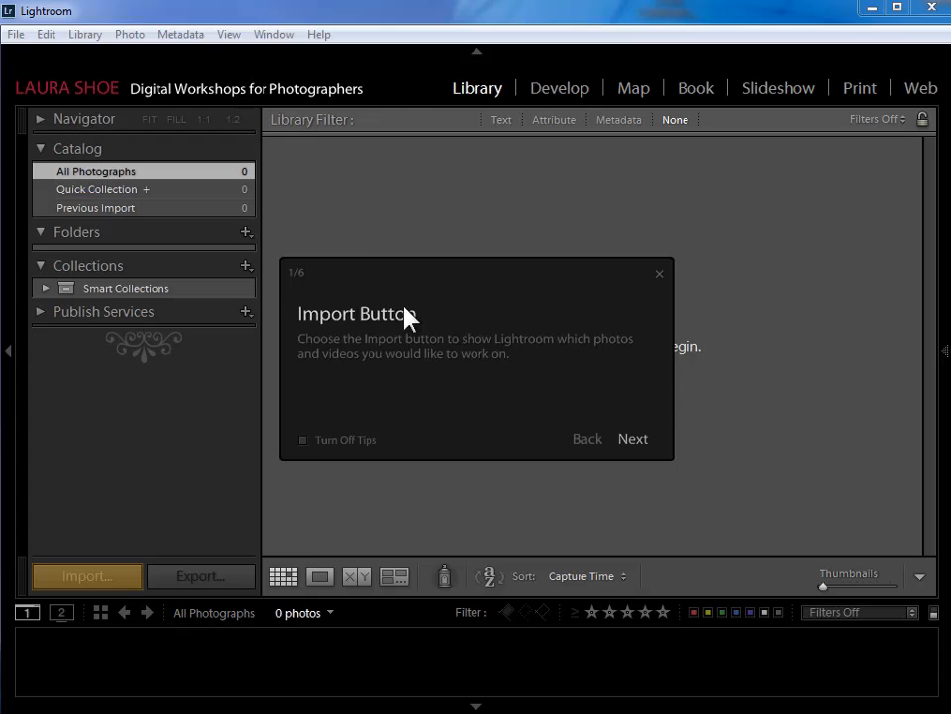
pyautogui.moveTo(470, 341)
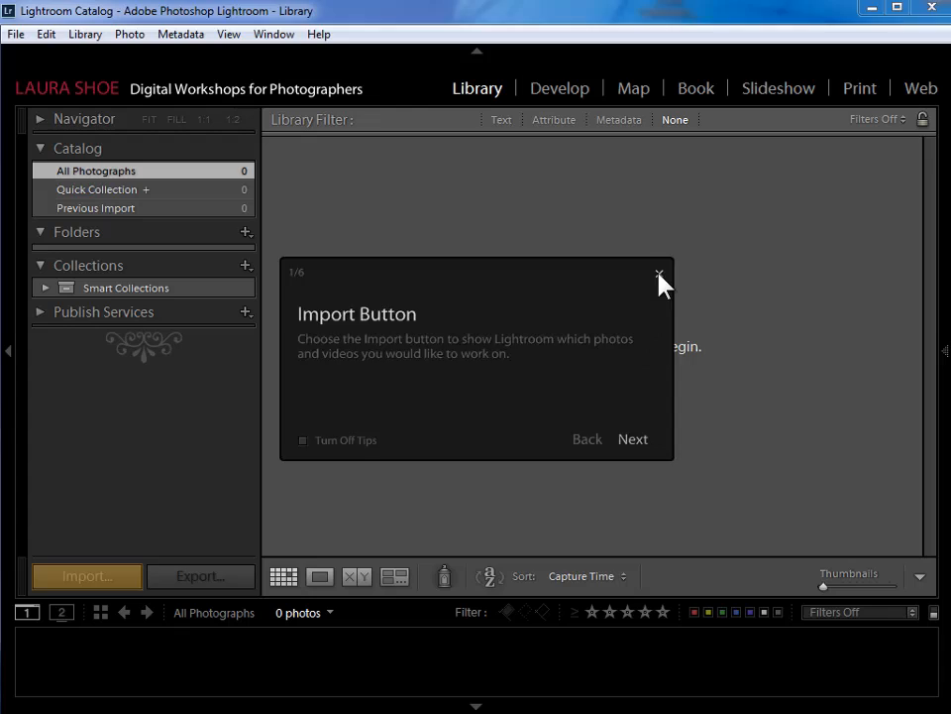
# Dismiss the import tips dialog over the empty Library
pyautogui.click(658, 274)
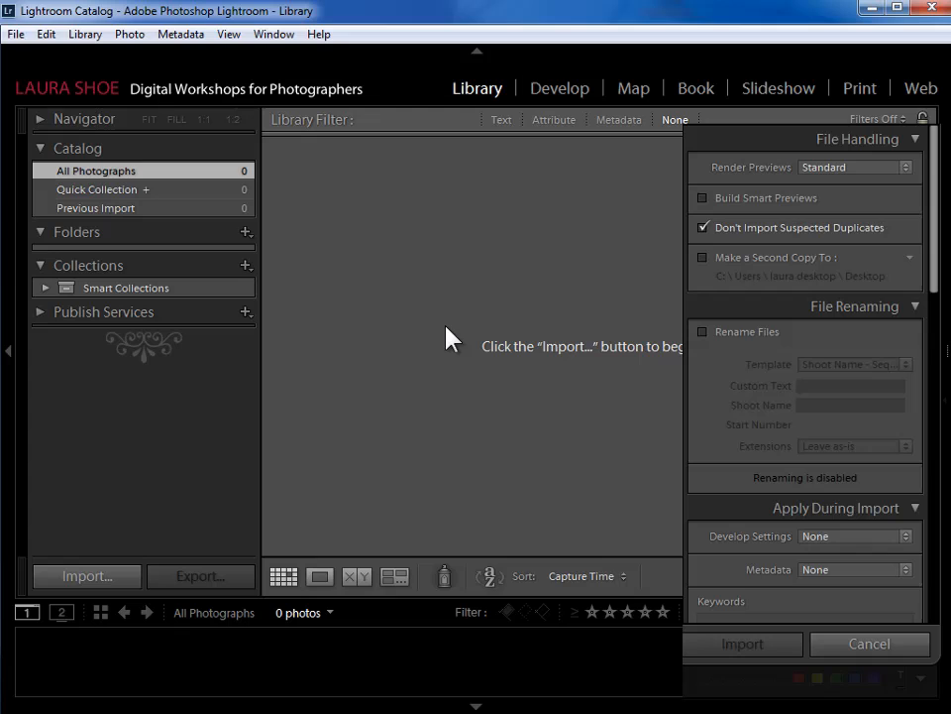
# Expand the import window to show the 128 photos on the camera card reader
pyautogui.click(87, 574)
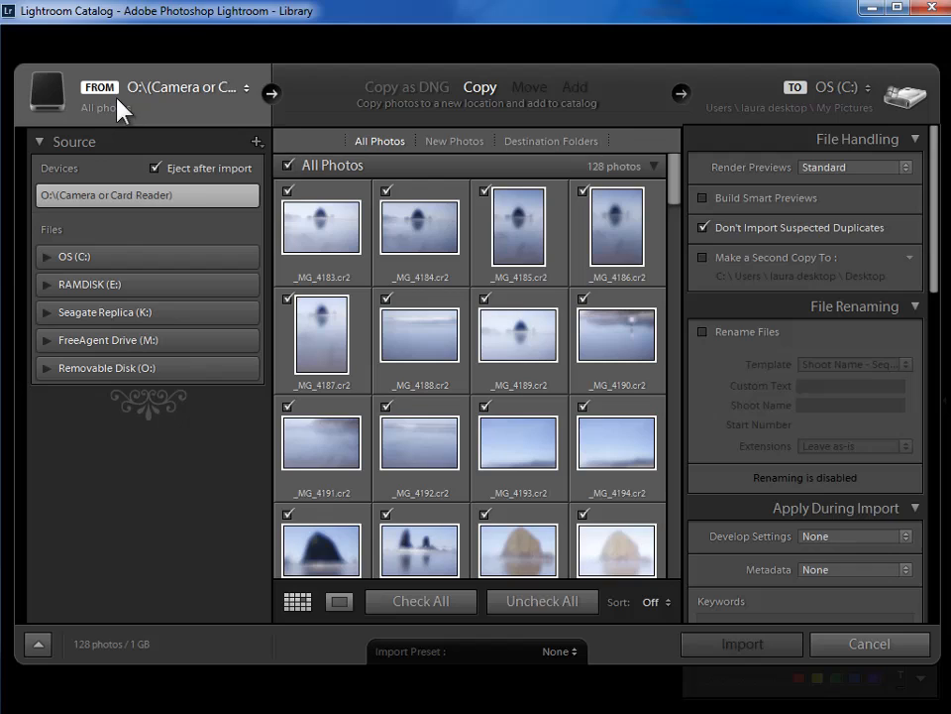
pyautogui.moveTo(151, 234)
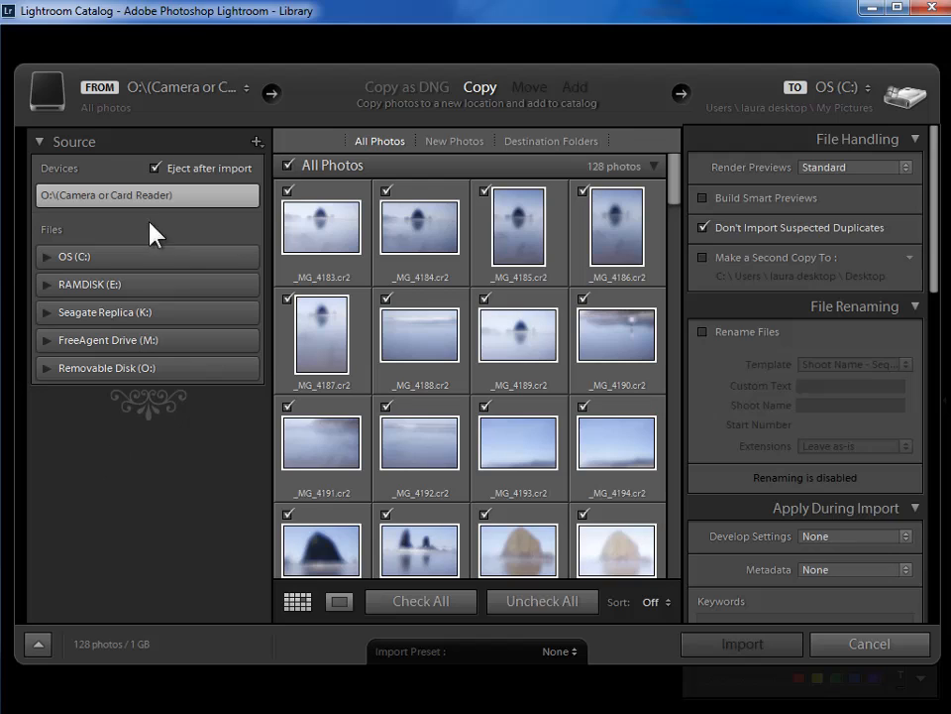
pyautogui.moveTo(210, 204)
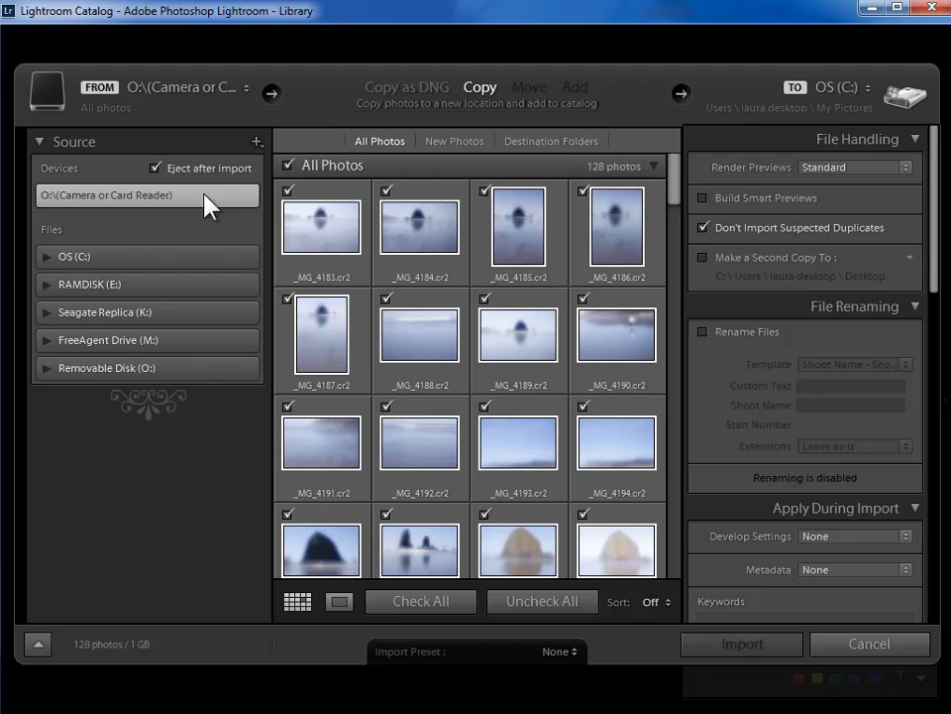
pyautogui.moveTo(67, 267)
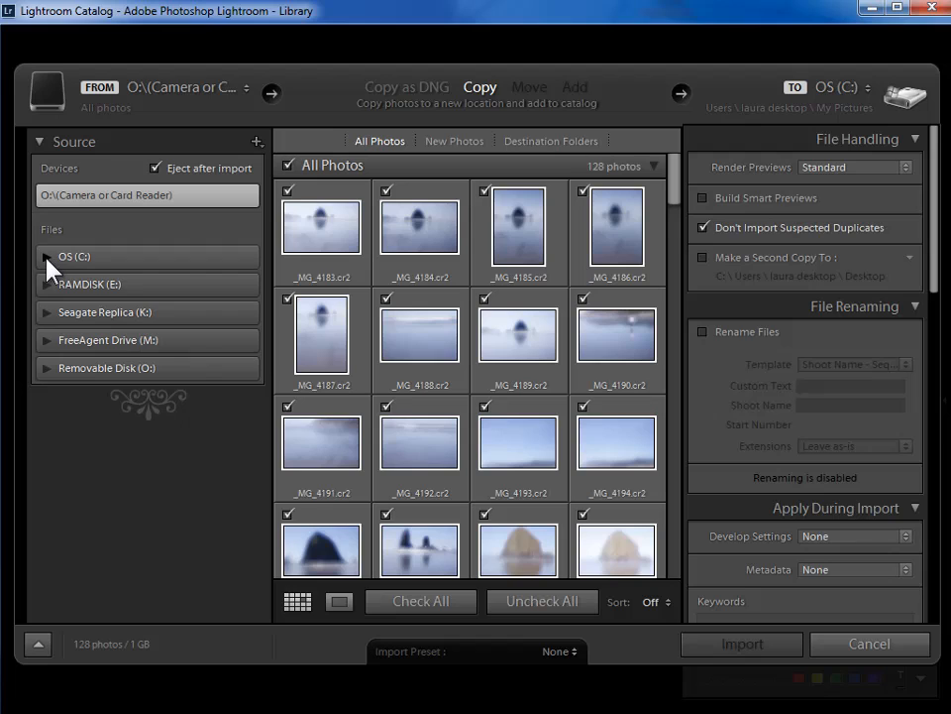
# Expand the OS (C:) drive's folders and close the source shortcuts list
pyautogui.click(45, 255)
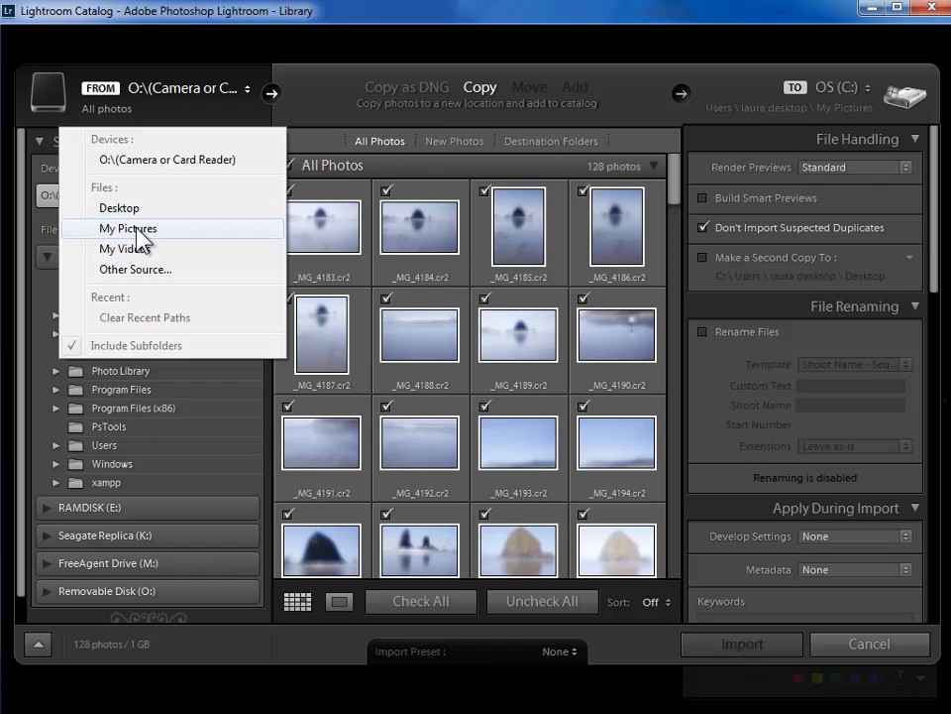
pyautogui.click(127, 228)
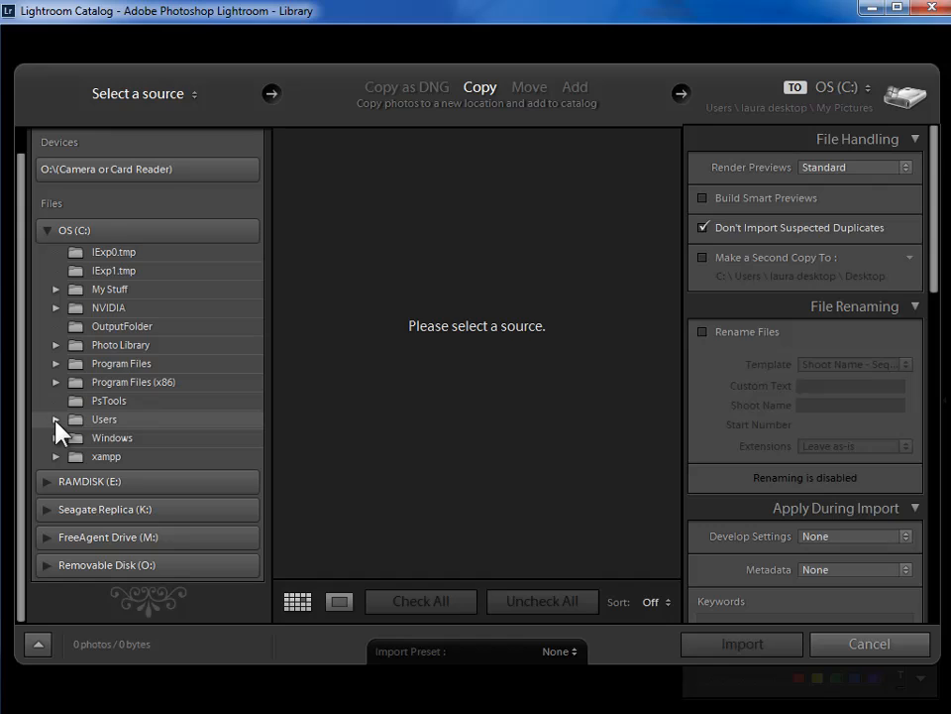
# Browse into Users > My Pictures and choose the stuff folder as source
pyautogui.click(56, 418)
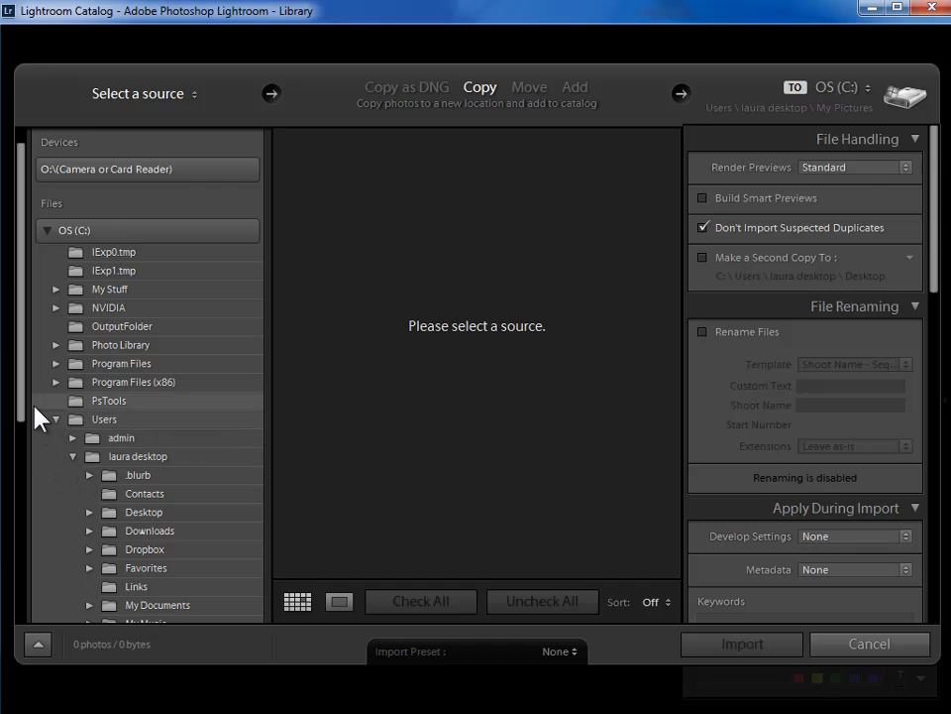
pyautogui.scroll(-3)
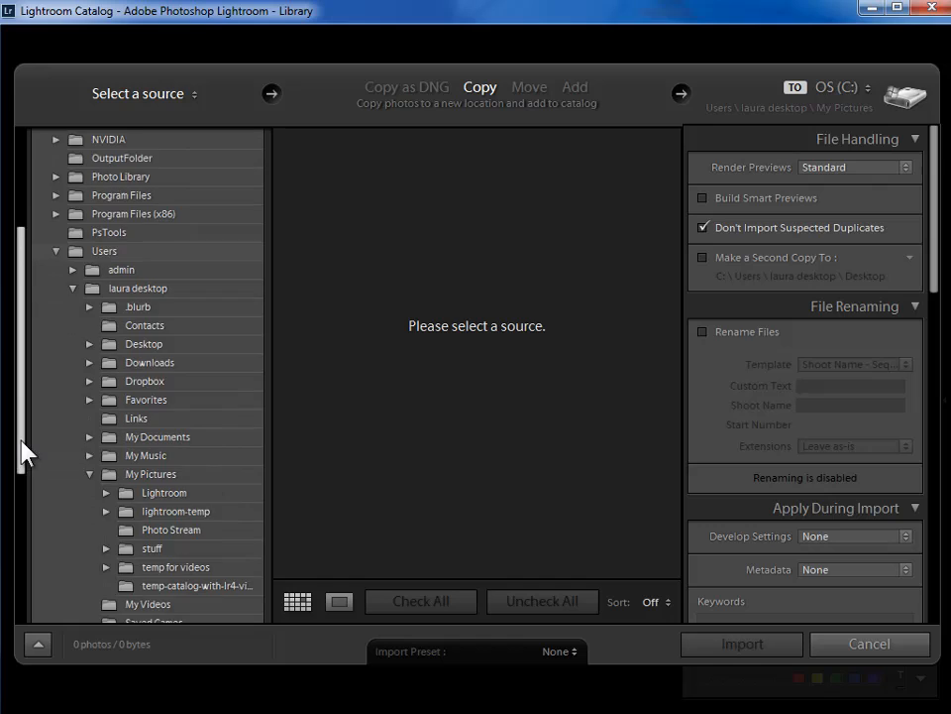
pyautogui.scroll(-3)
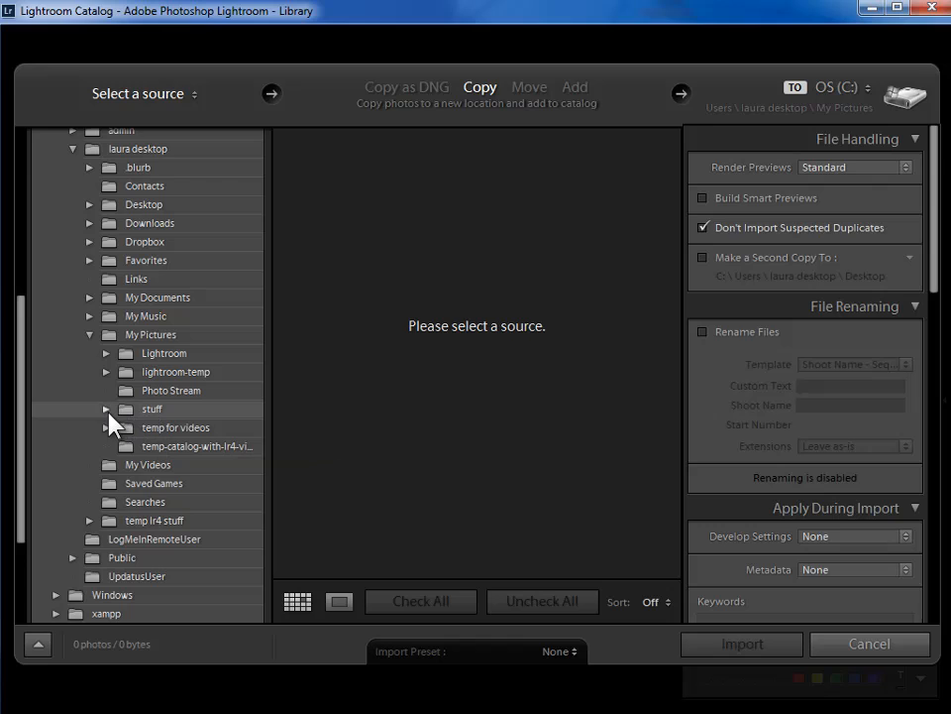
pyautogui.click(107, 409)
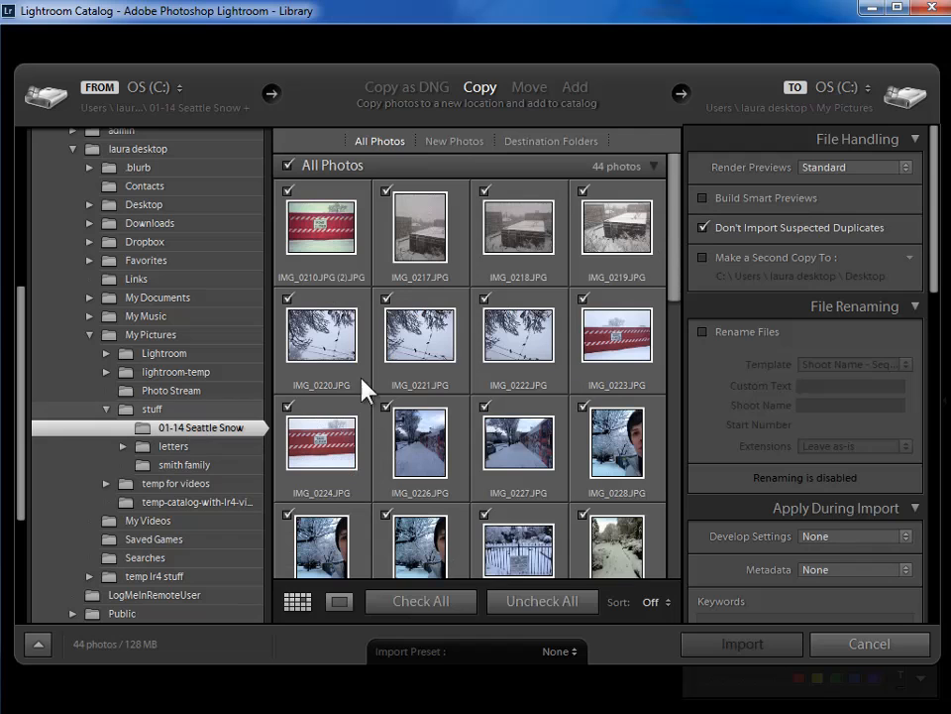
pyautogui.scroll(-3)
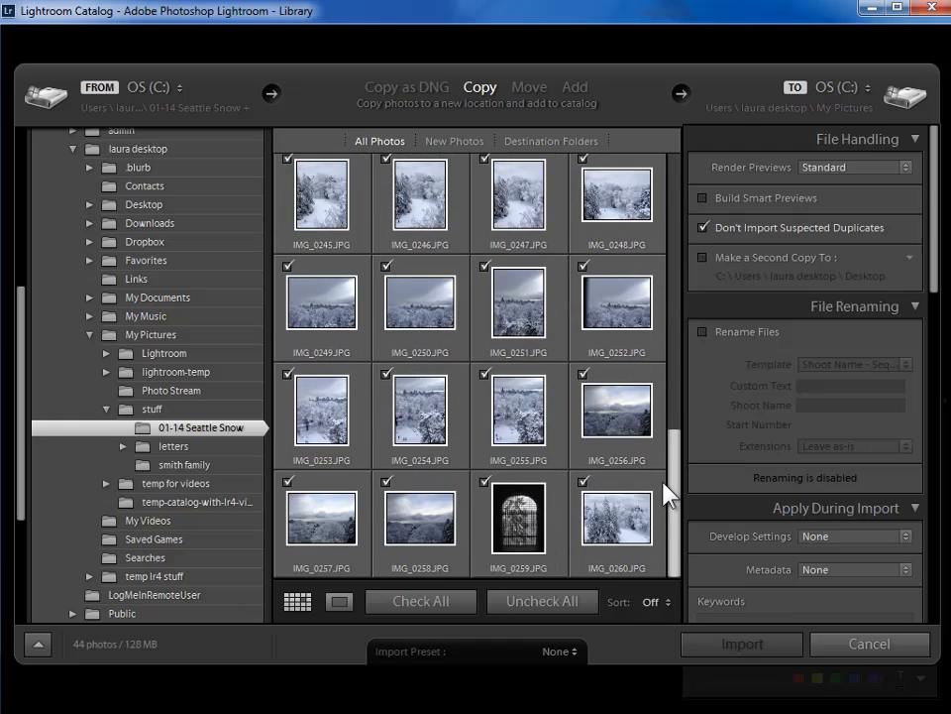
pyautogui.scroll(-3)
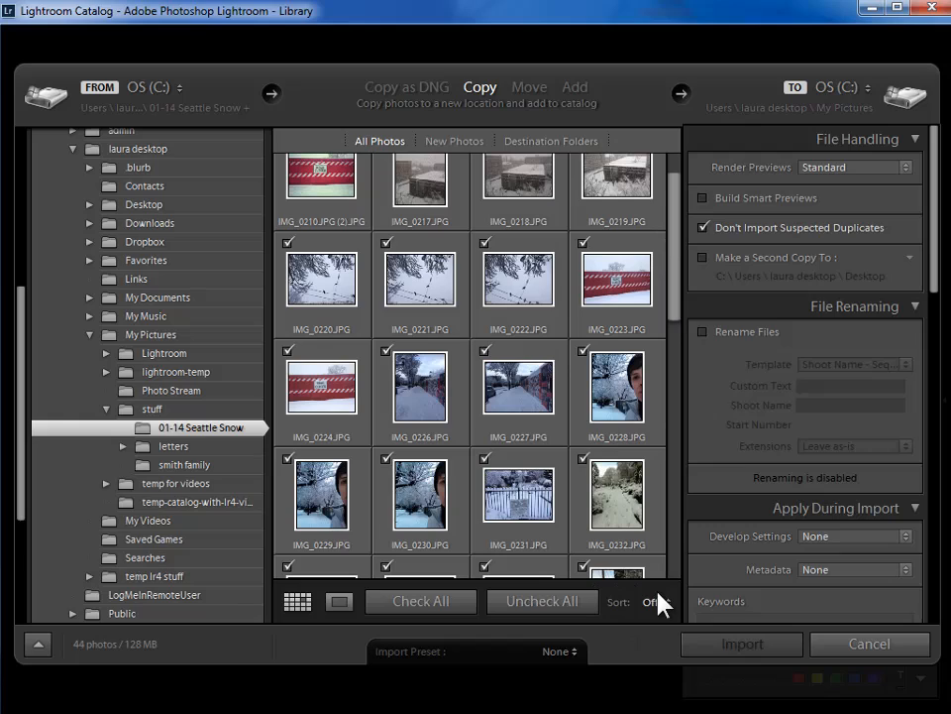
pyautogui.moveTo(662, 595)
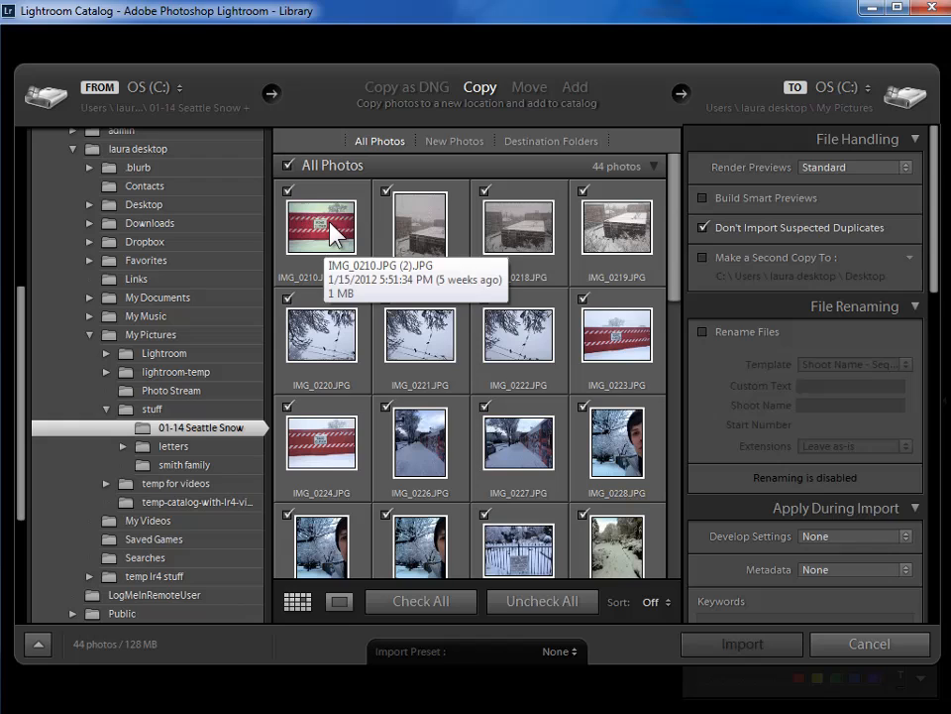
# Enlarge the ROAD CLOSED snow photo in the import preview
pyautogui.click(339, 601)
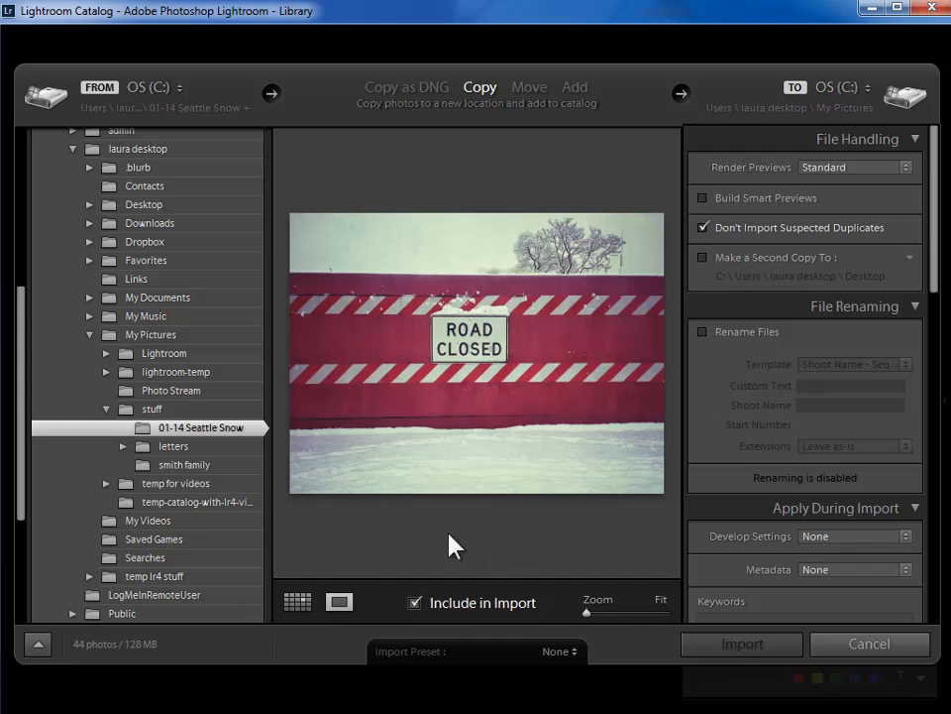
pyautogui.moveTo(559, 559)
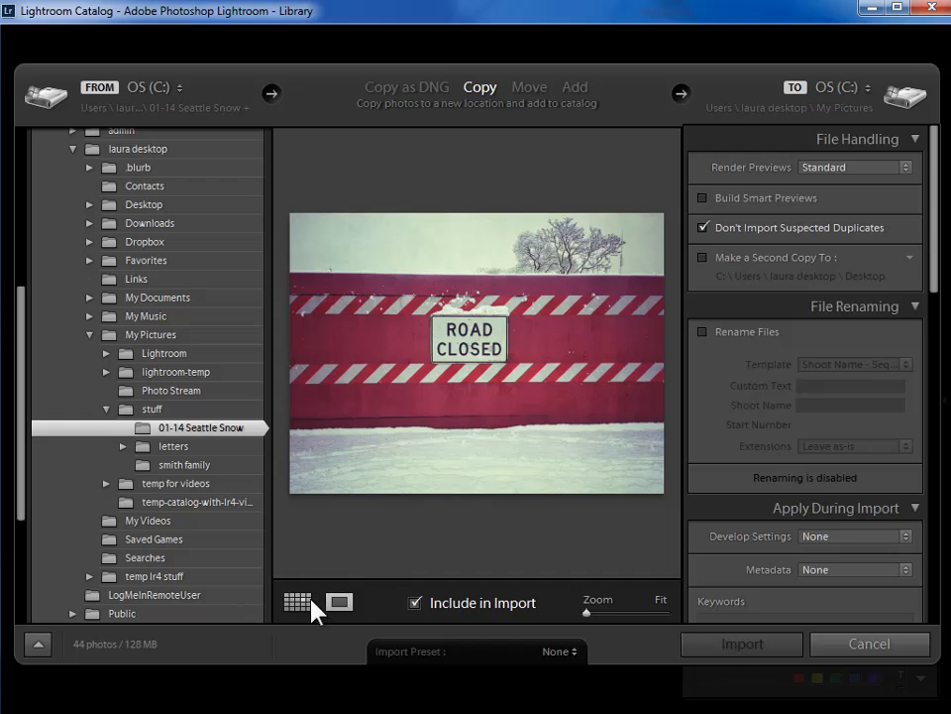
# Return to the grid, expand the letters subfolders and select stuff as source with 129 photos
pyautogui.click(297, 603)
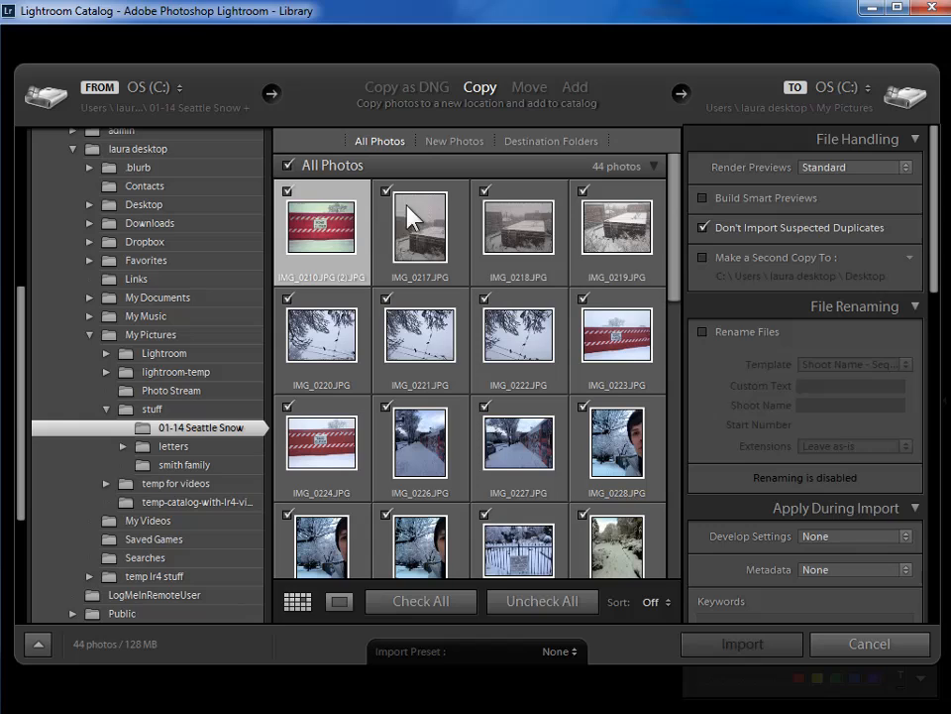
pyautogui.moveTo(468, 242)
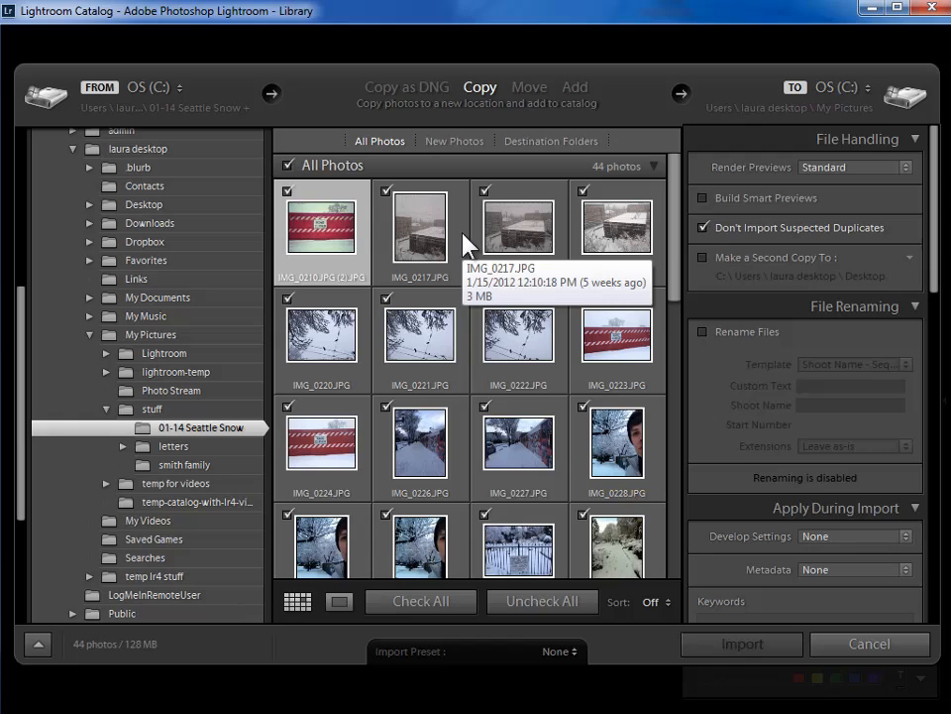
pyautogui.moveTo(571, 216)
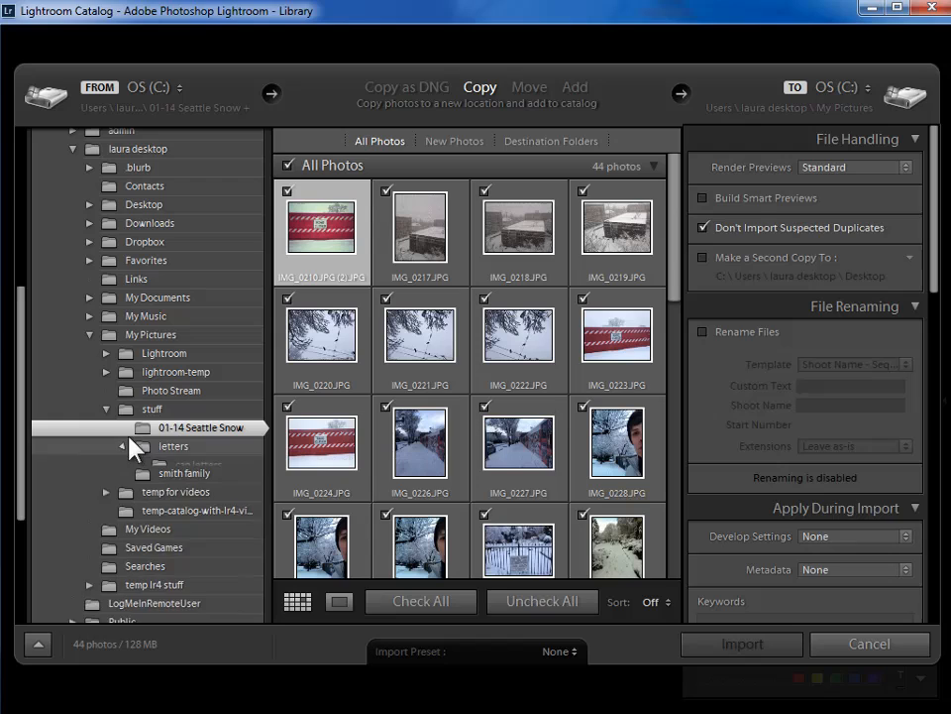
pyautogui.click(119, 446)
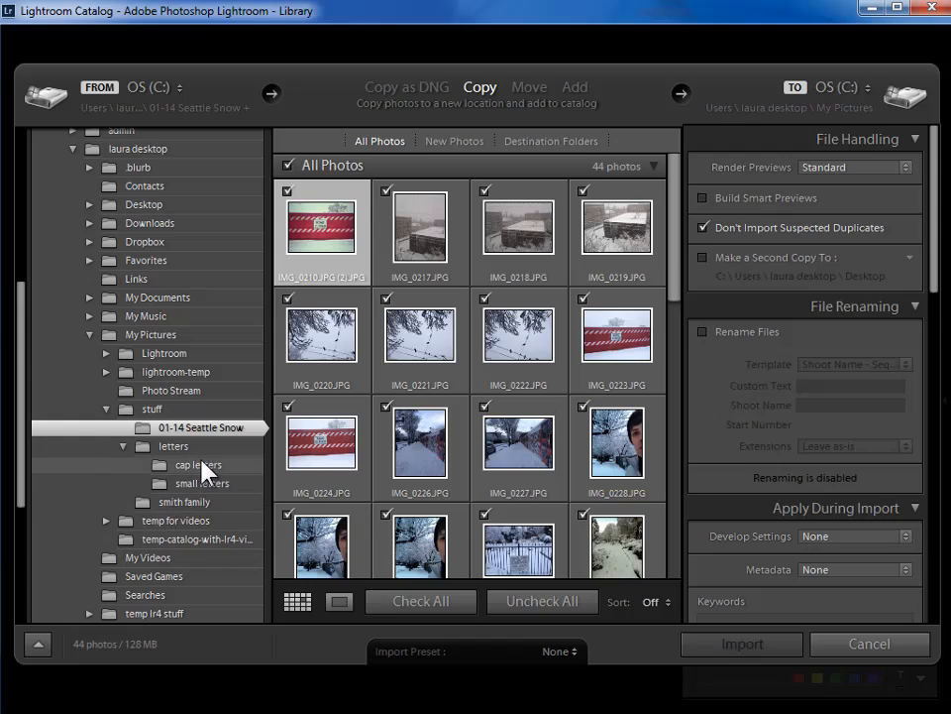
pyautogui.moveTo(207, 471)
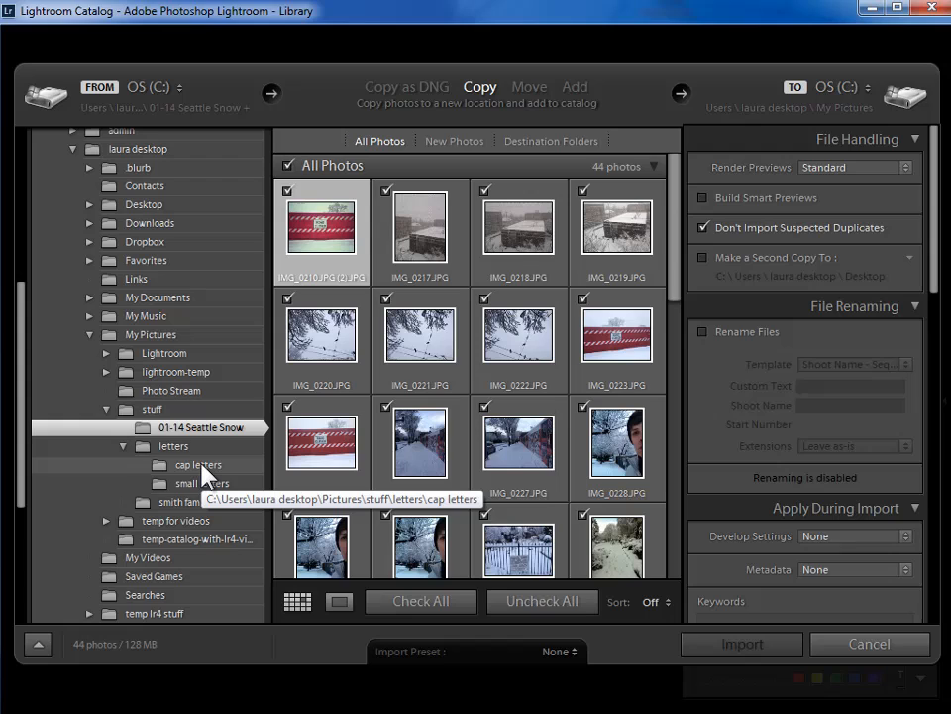
pyautogui.click(151, 408)
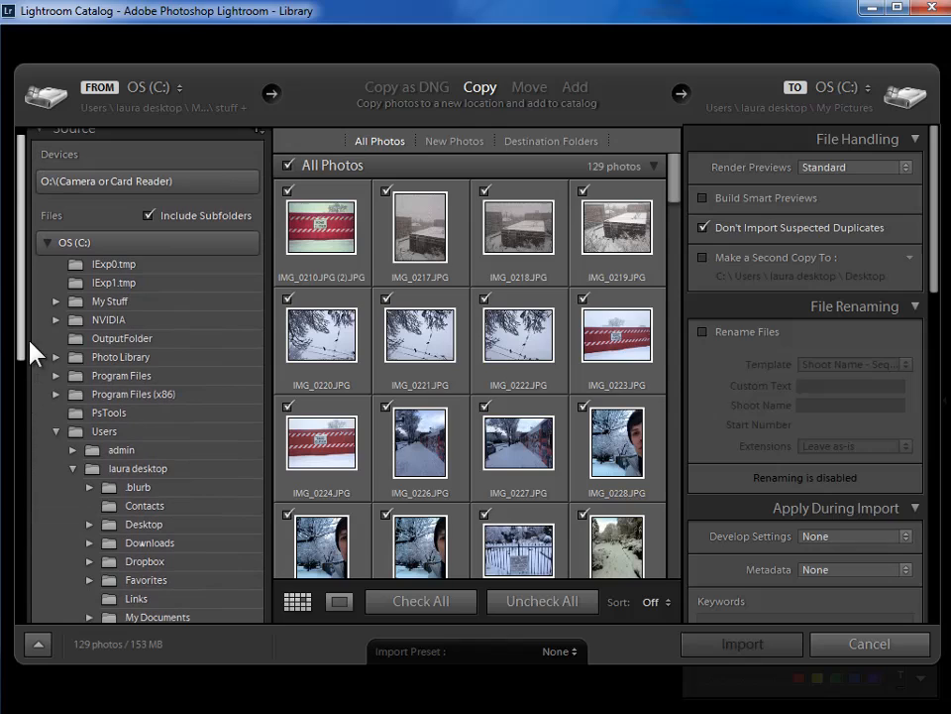
pyautogui.moveTo(27, 309)
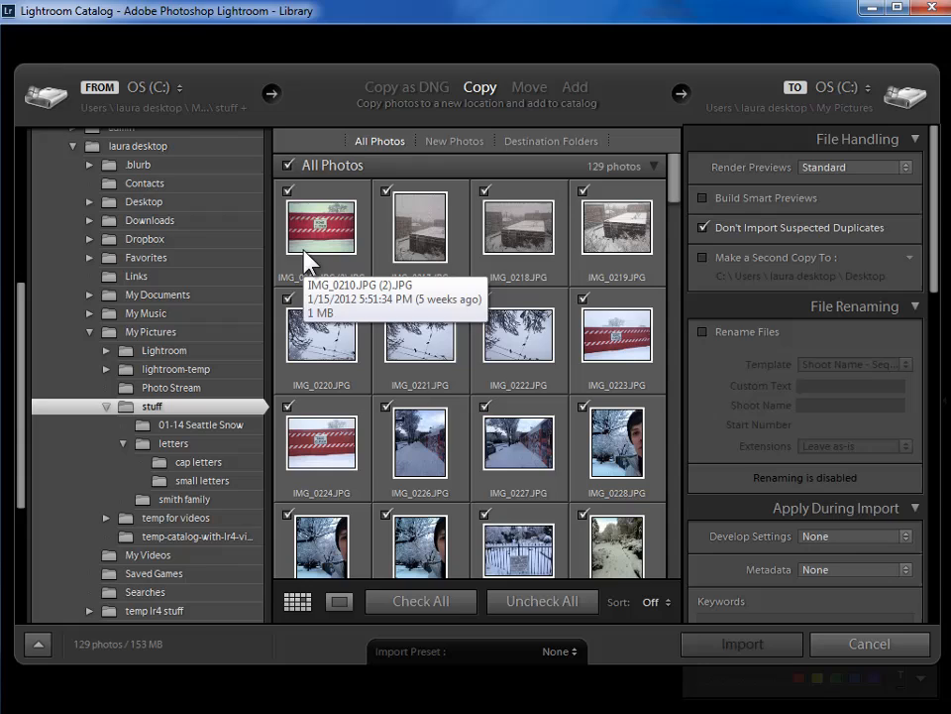
pyautogui.moveTo(517, 75)
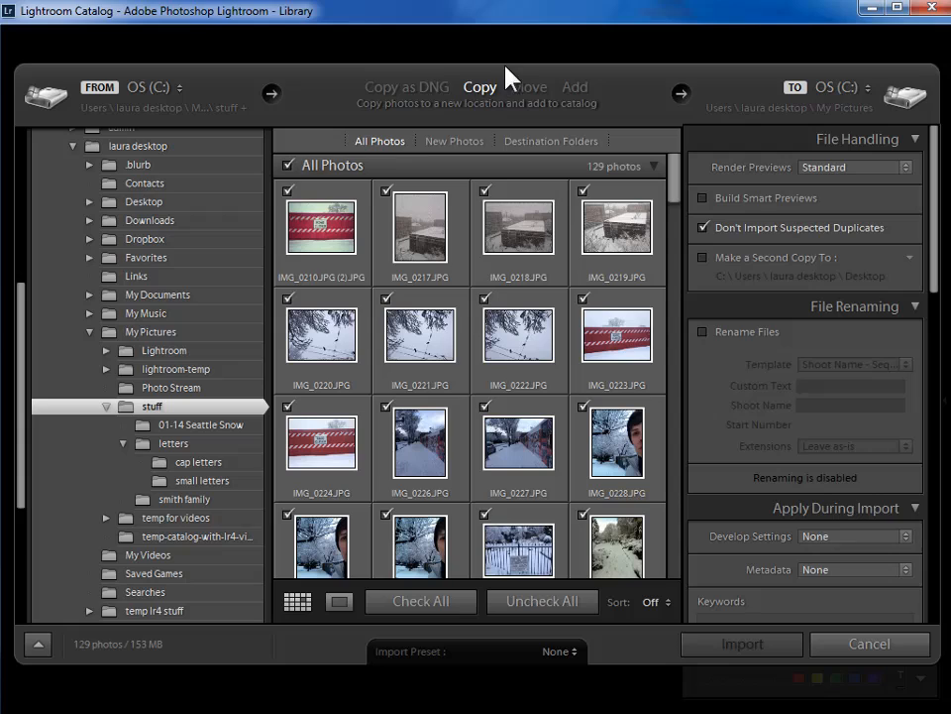
pyautogui.moveTo(222, 420)
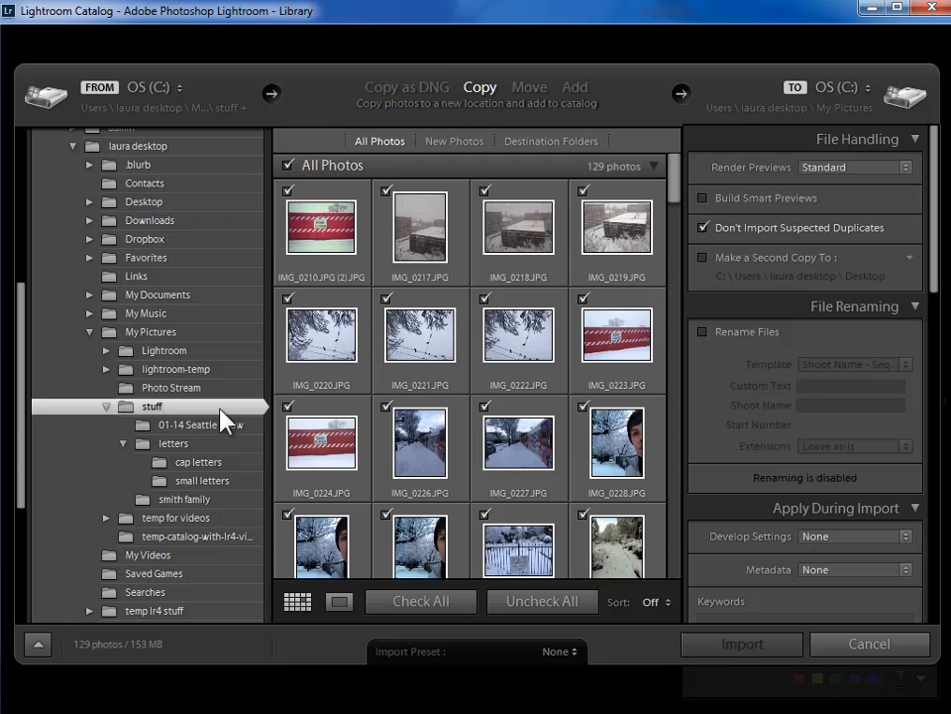
pyautogui.moveTo(377, 288)
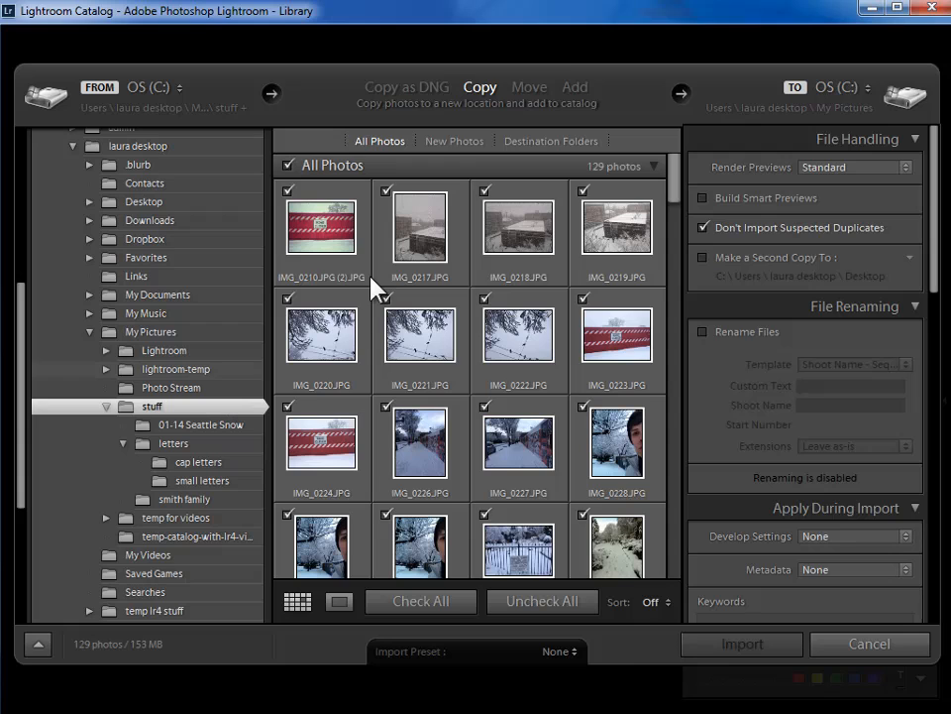
# Switch the import to Add, cataloguing the photos in place without copying
pyautogui.click(575, 87)
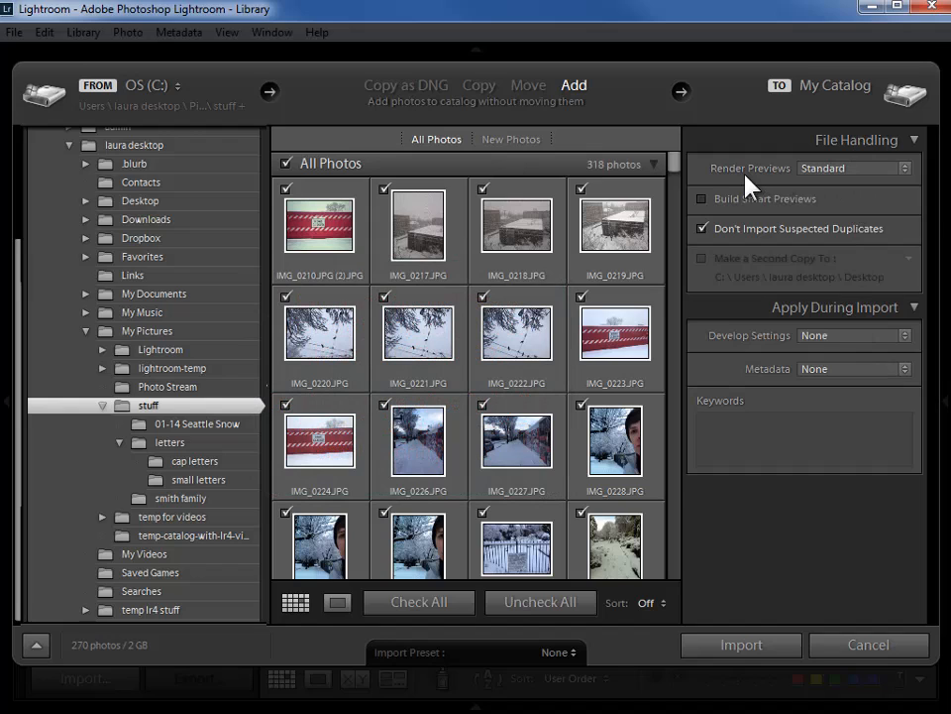
pyautogui.moveTo(892, 188)
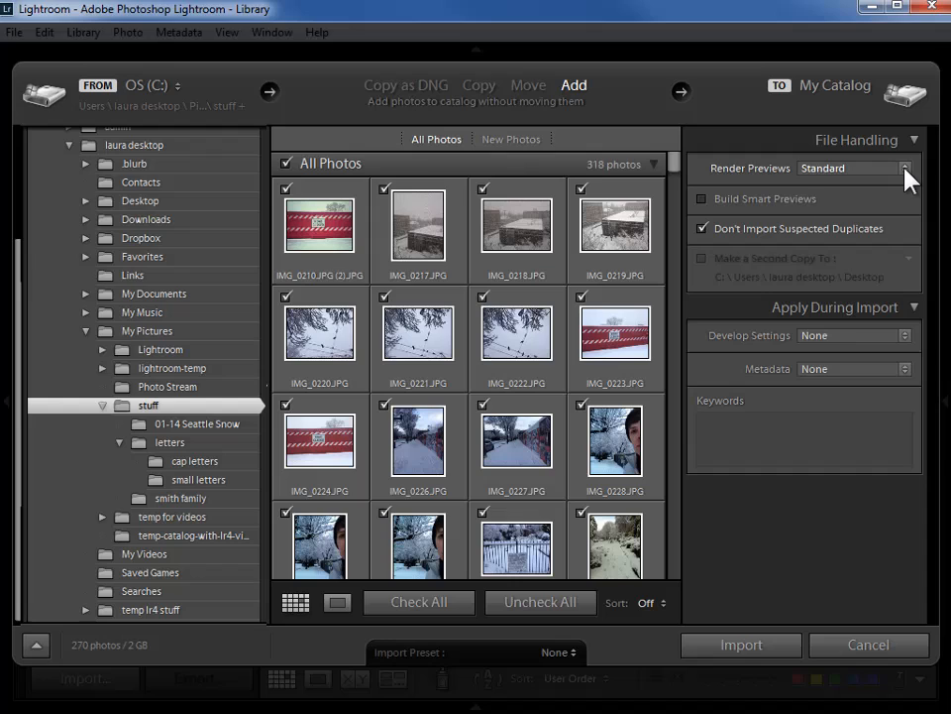
pyautogui.click(903, 167)
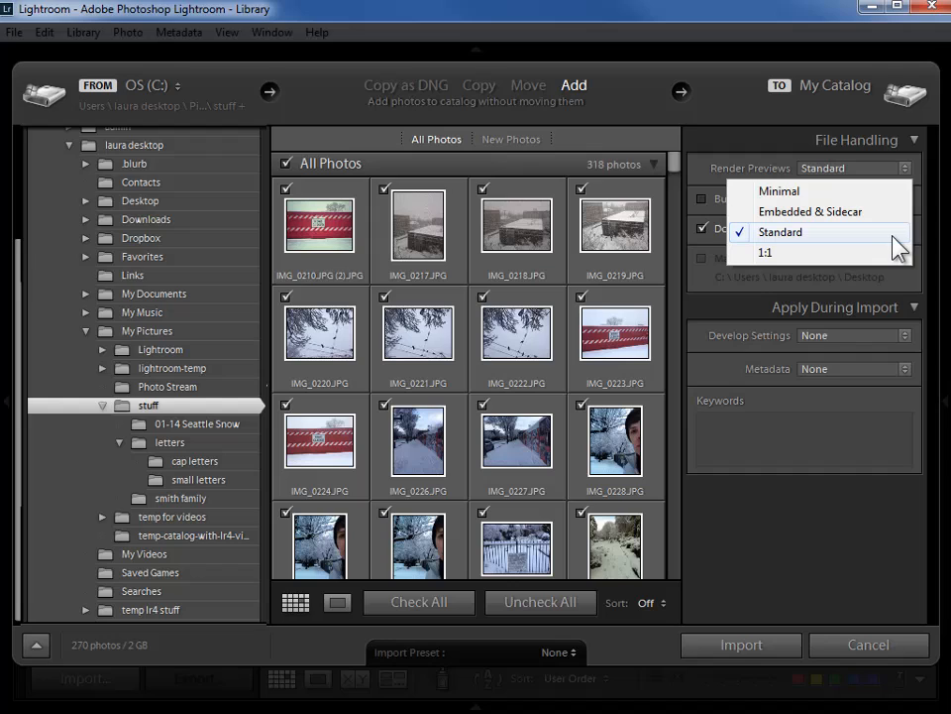
pyautogui.moveTo(888, 224)
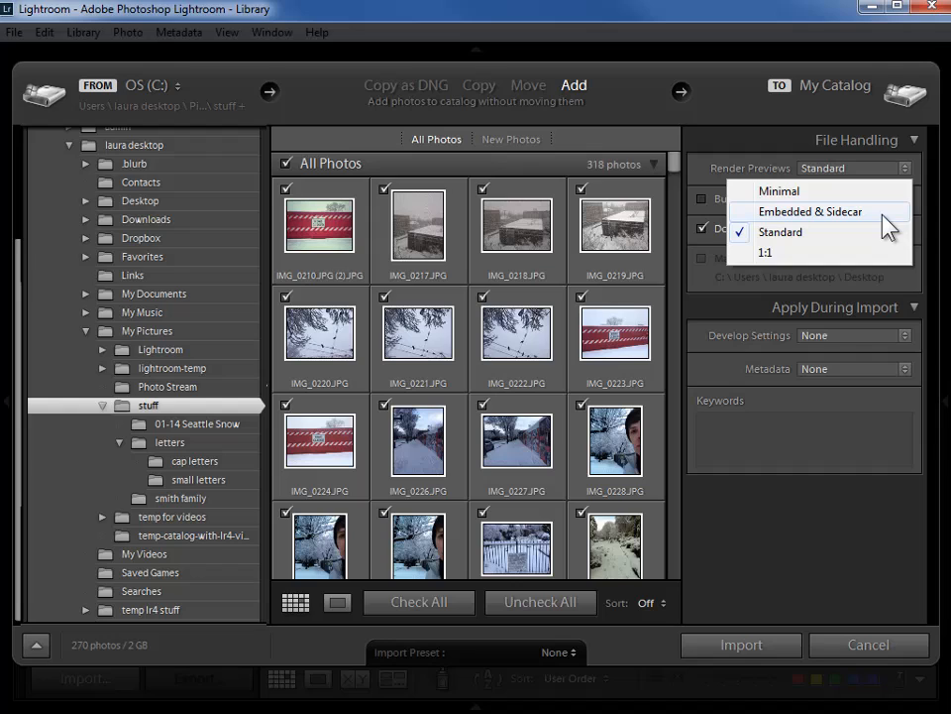
pyautogui.moveTo(892, 242)
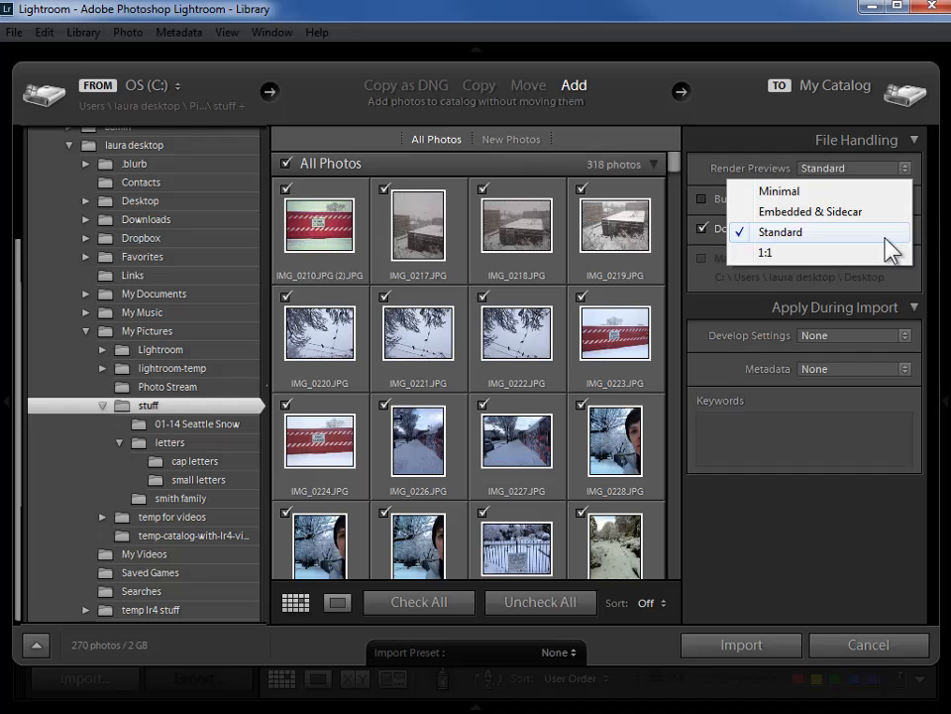
pyautogui.click(781, 230)
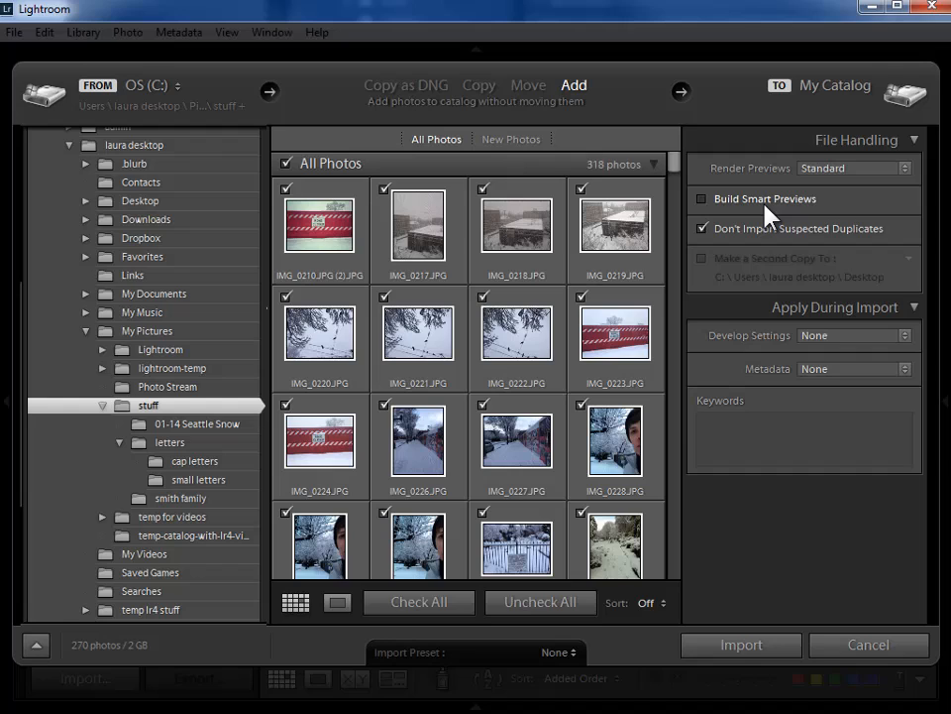
pyautogui.moveTo(761, 216)
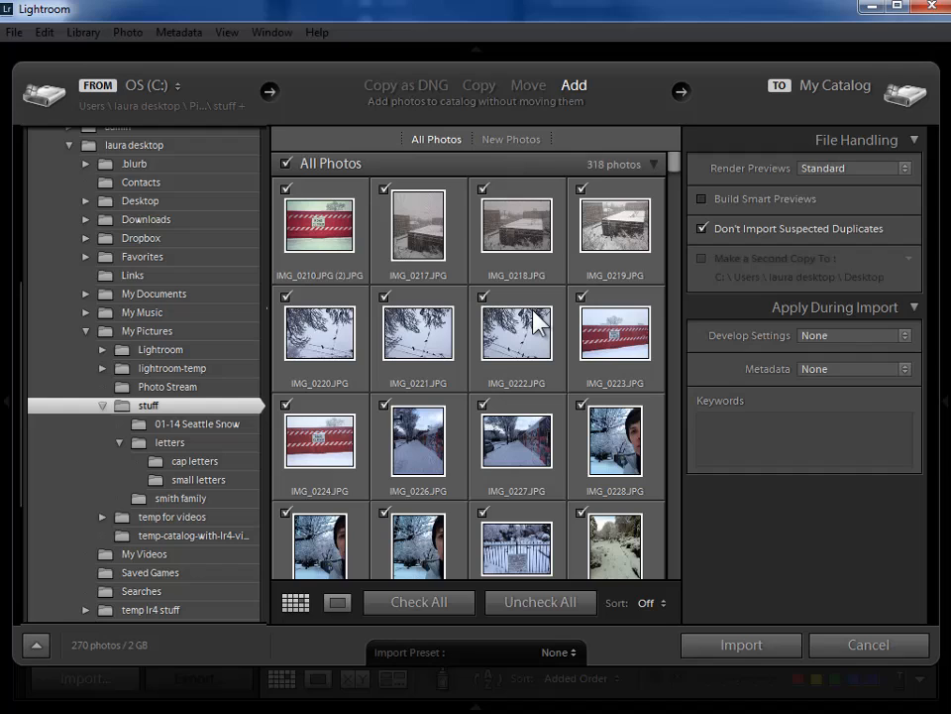
pyautogui.moveTo(781, 216)
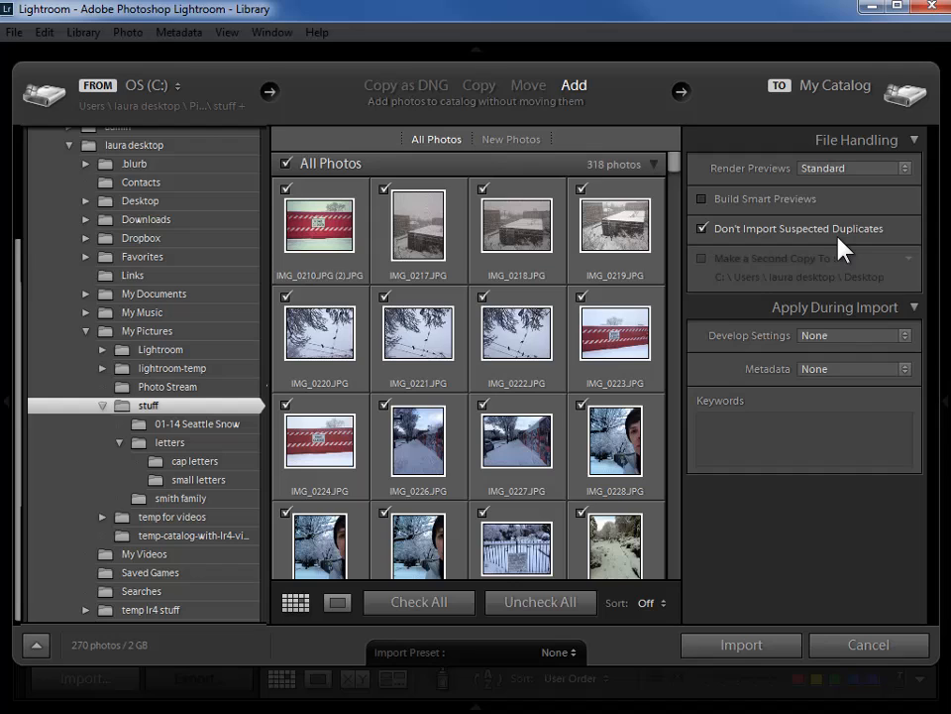
pyautogui.moveTo(788, 246)
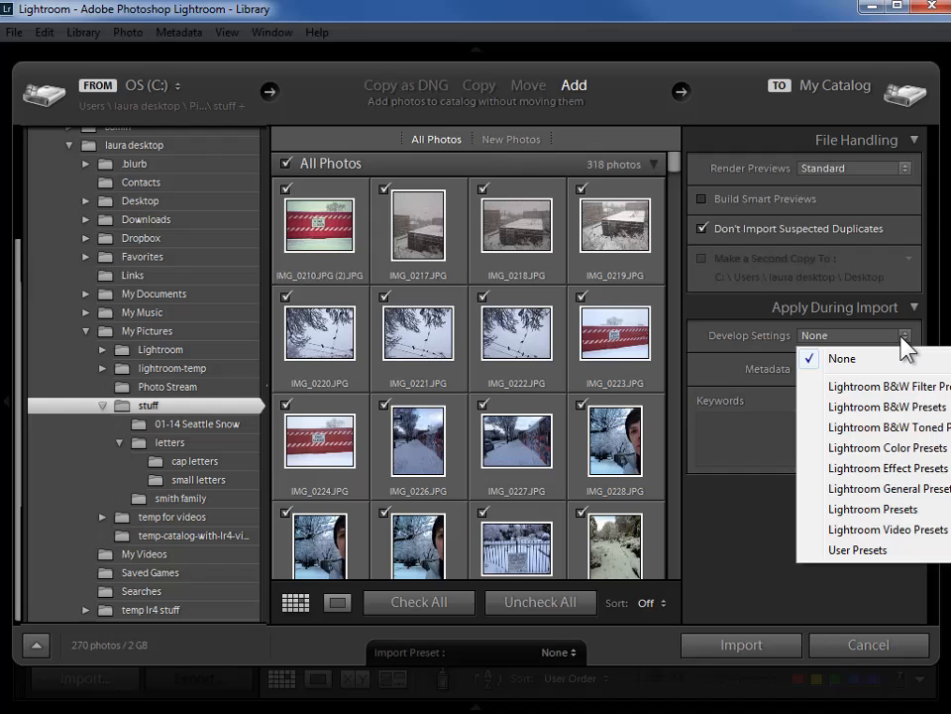
# Leave develop settings at None and start a new metadata preset, scrolled to copyright fields
pyautogui.click(841, 357)
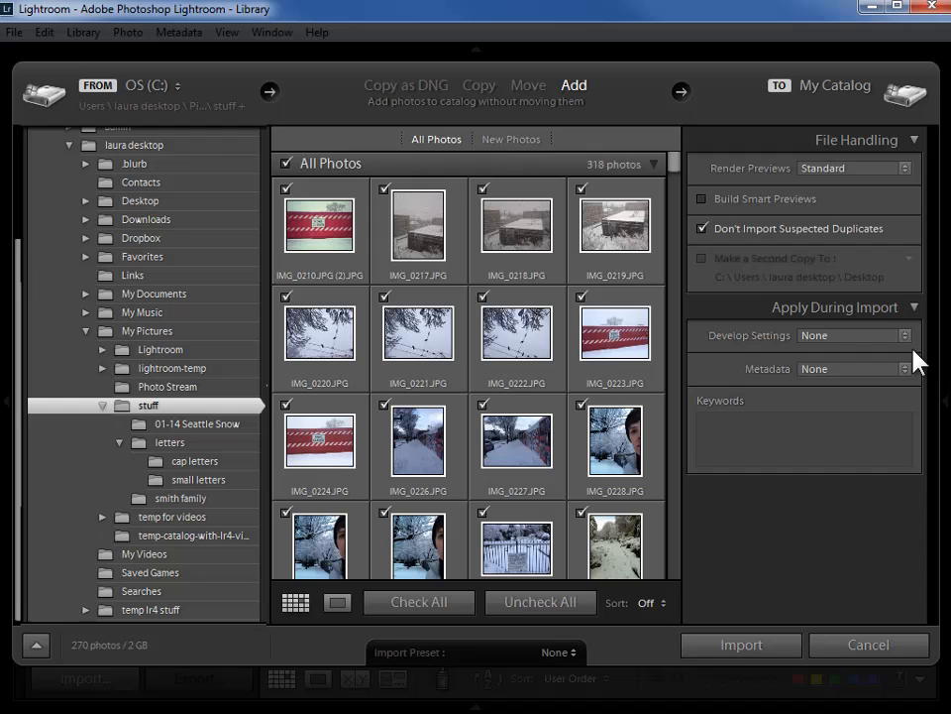
pyautogui.moveTo(516, 345)
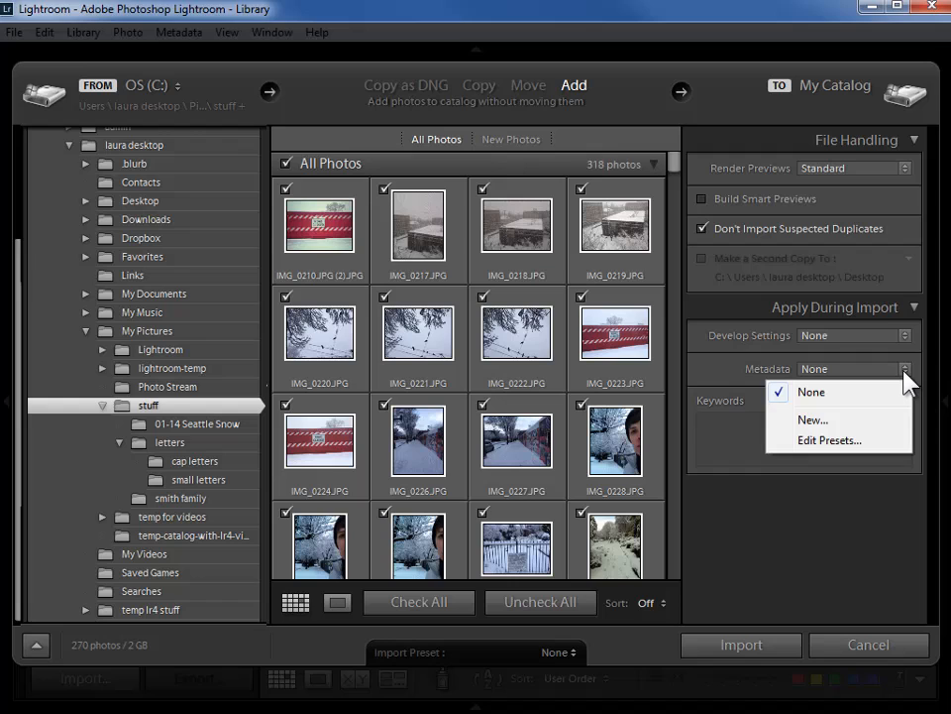
pyautogui.click(812, 420)
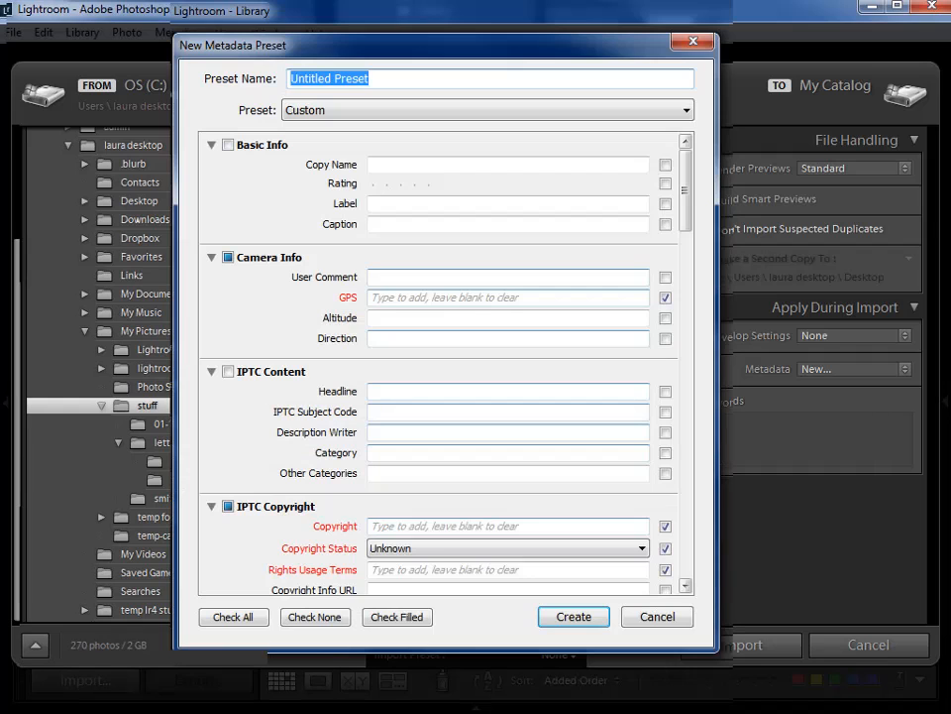
pyautogui.scroll(-3)
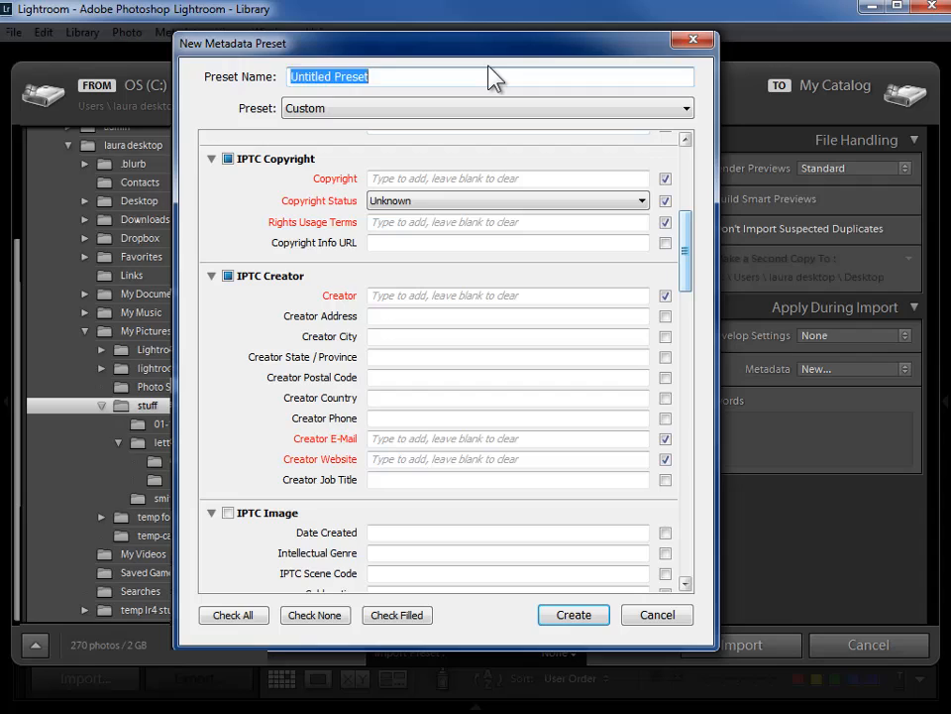
# Name the preset LS 2012 Copyright with a 2012 notice, Copyrighted status and all rights reserved
pyautogui.write('LS 2012 Copyright')
pyautogui.click(508, 178)
pyautogui.write('©')
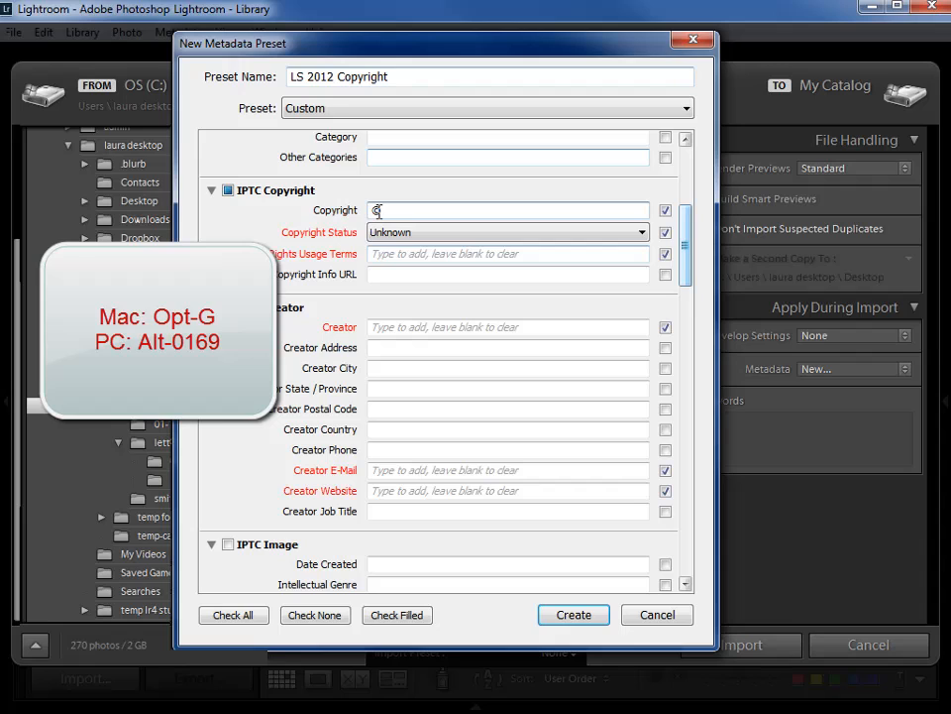
pyautogui.write('2012 Laura Shoe')
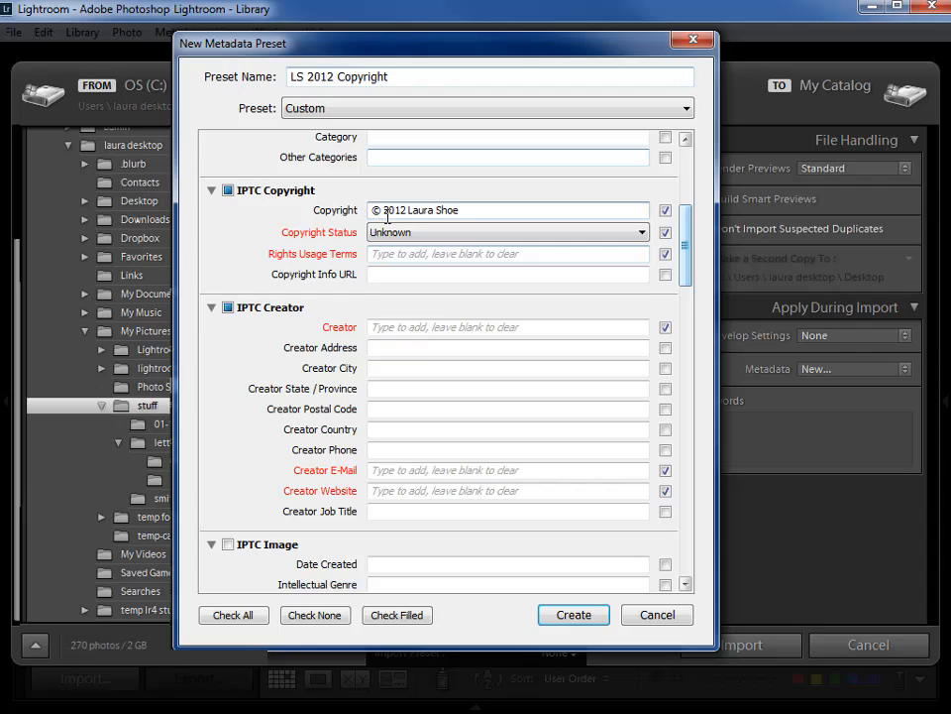
pyautogui.write('all rights reserved')
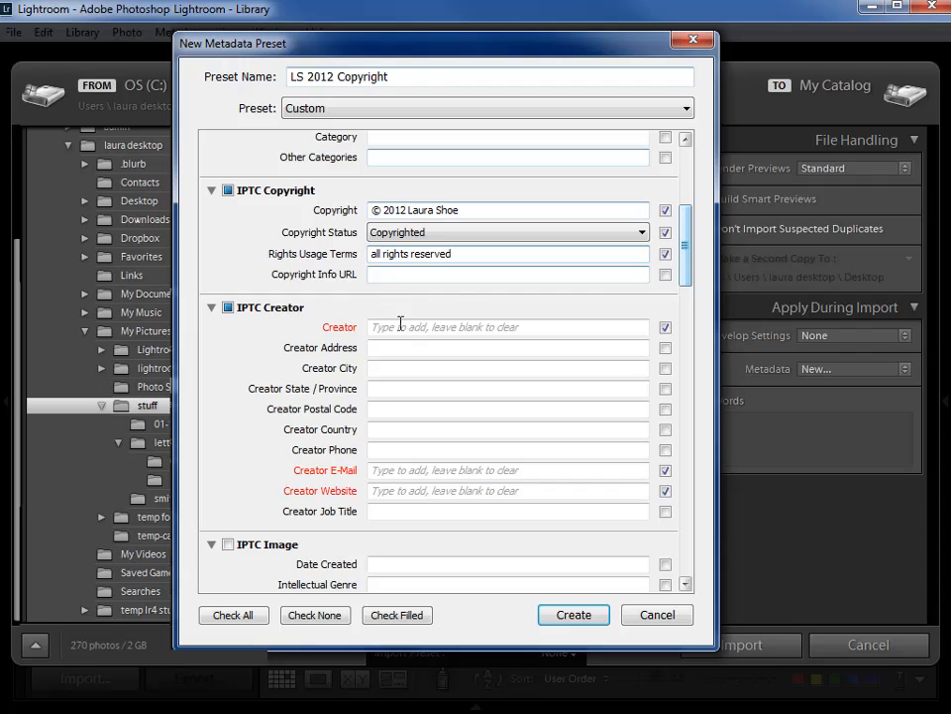
pyautogui.write('Laura Shoe')
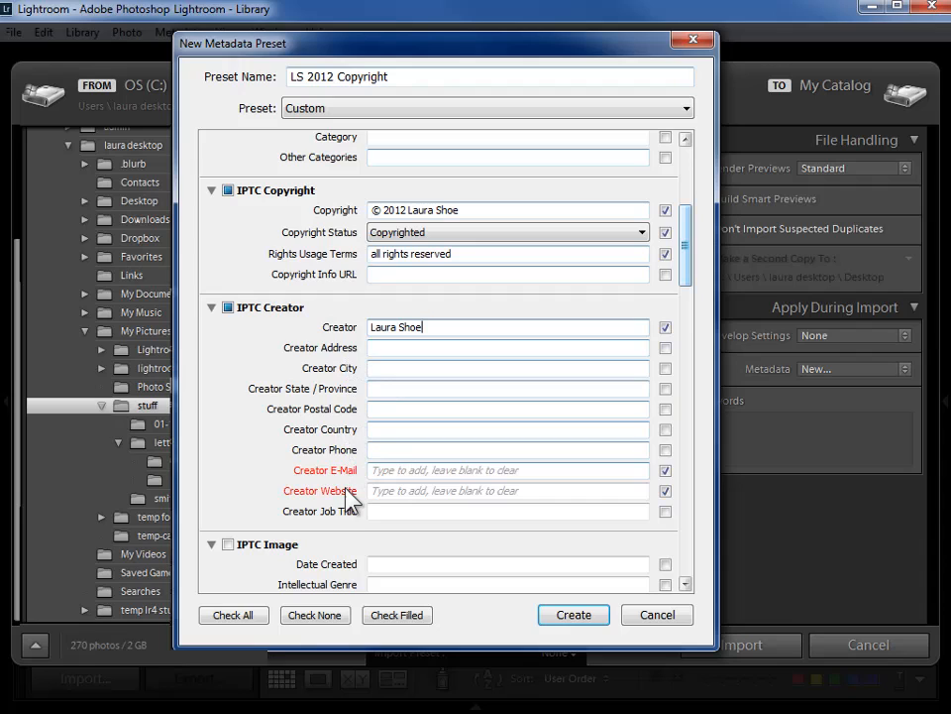
pyautogui.click(507, 491)
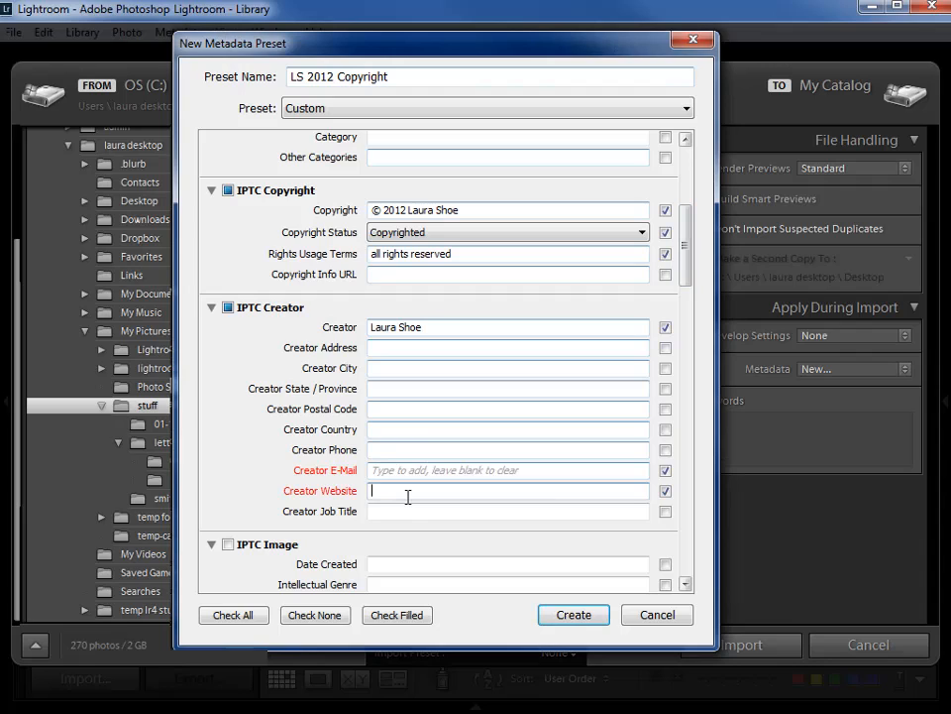
pyautogui.write('www.laurashoe.com')
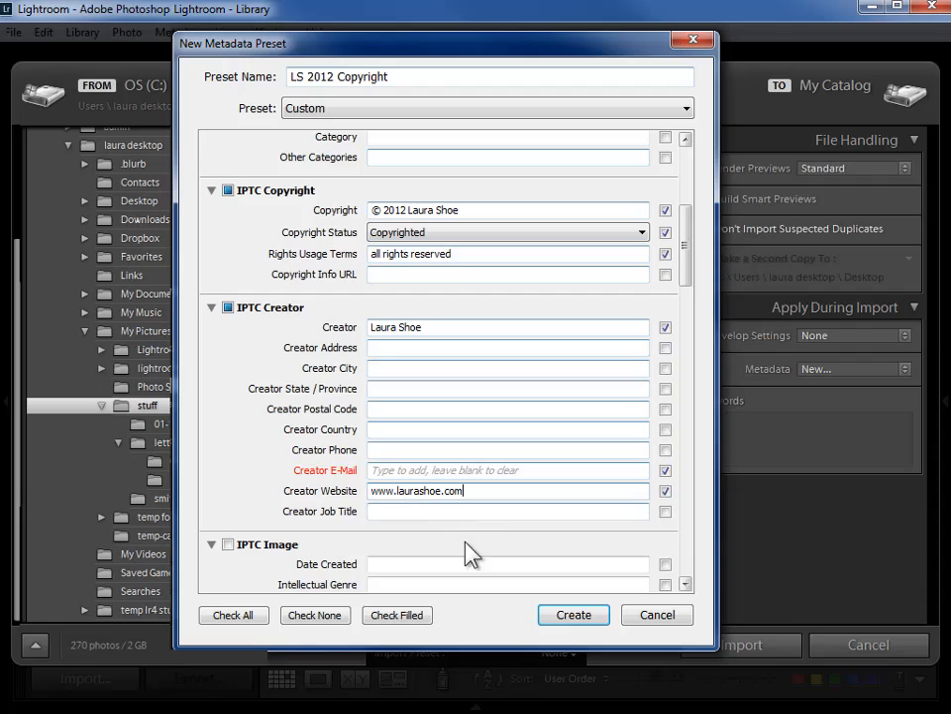
pyautogui.click(573, 614)
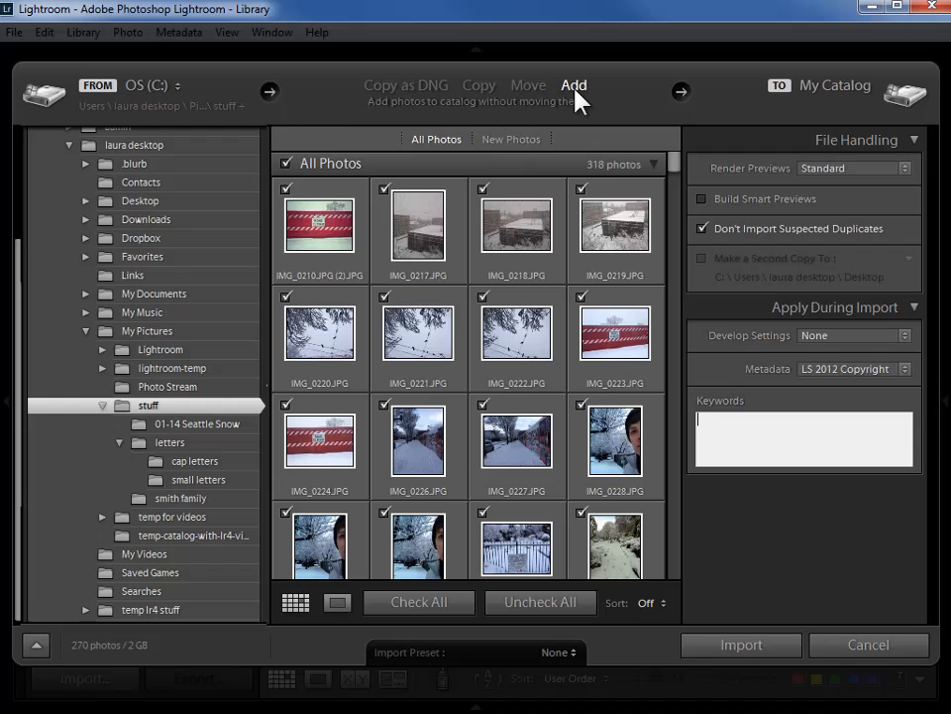
pyautogui.moveTo(852, 410)
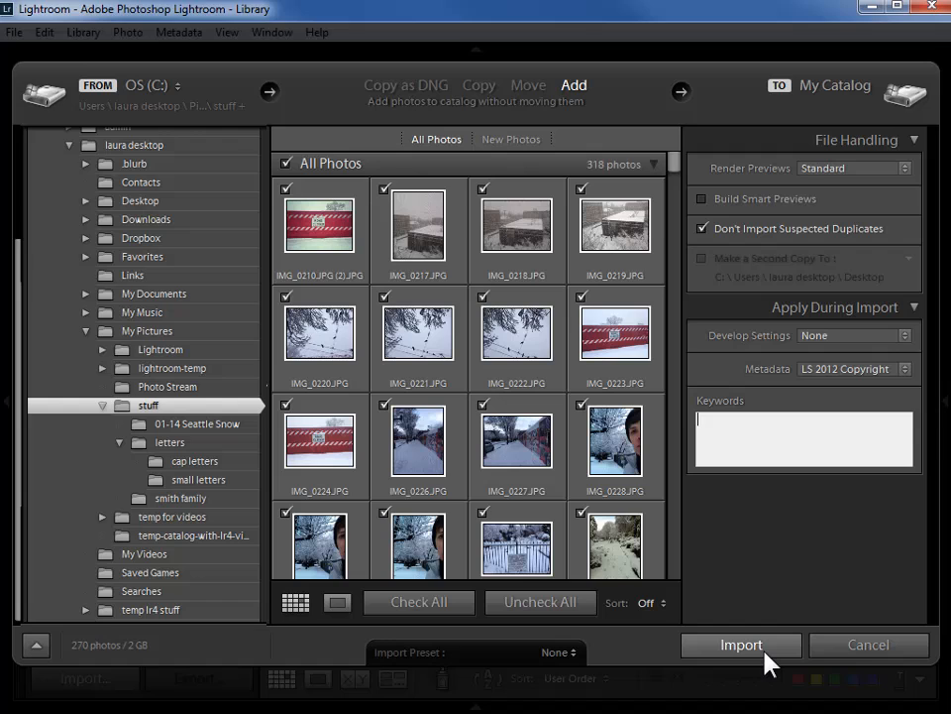
# Start the import and enable reverse geocoding of GPS coordinates into addresses
pyautogui.click(741, 644)
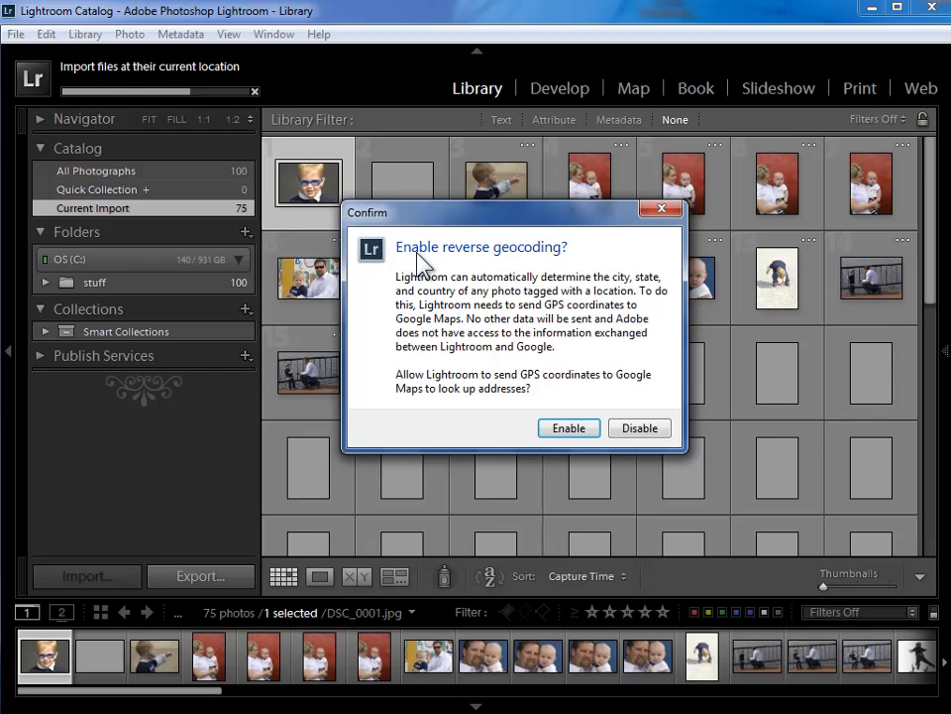
pyautogui.moveTo(446, 269)
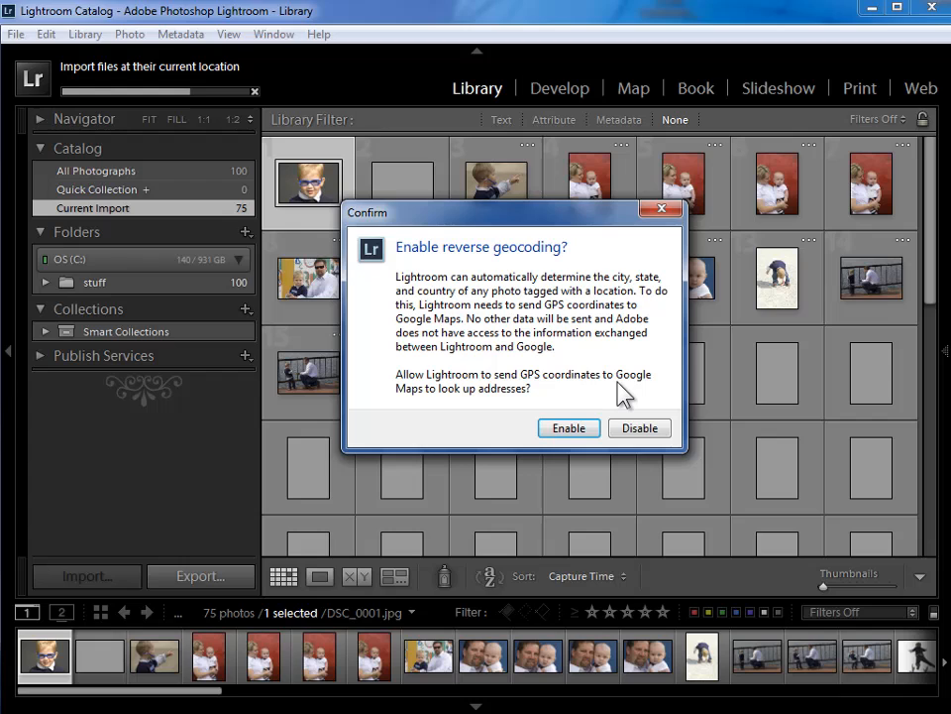
pyautogui.click(567, 428)
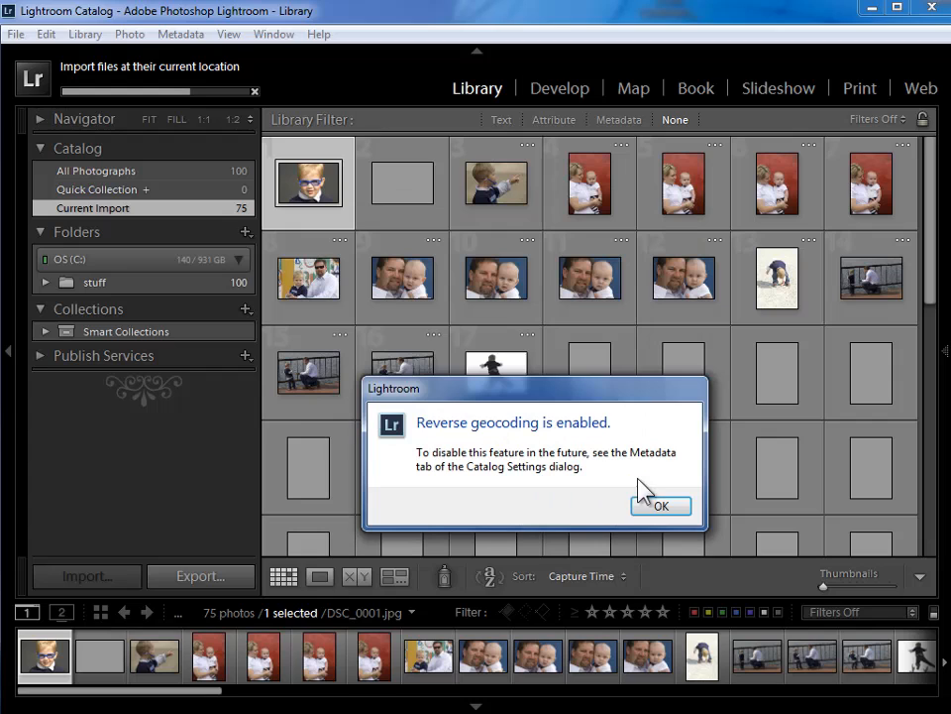
# Dismiss the geocoding notice and expand the stuff folder to show its three subfolders
pyautogui.click(662, 505)
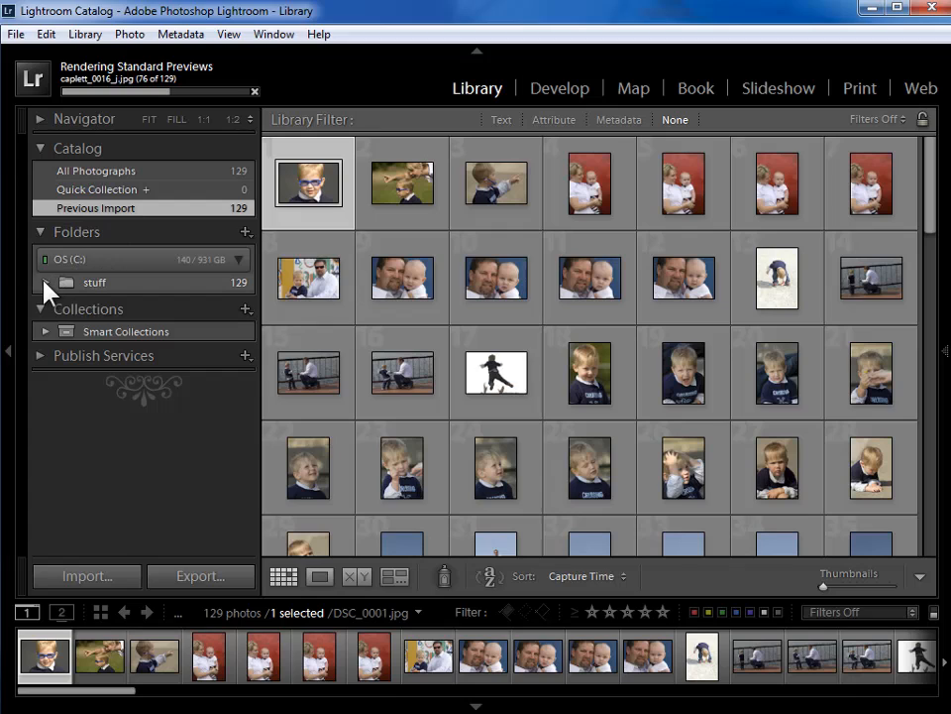
pyautogui.click(63, 281)
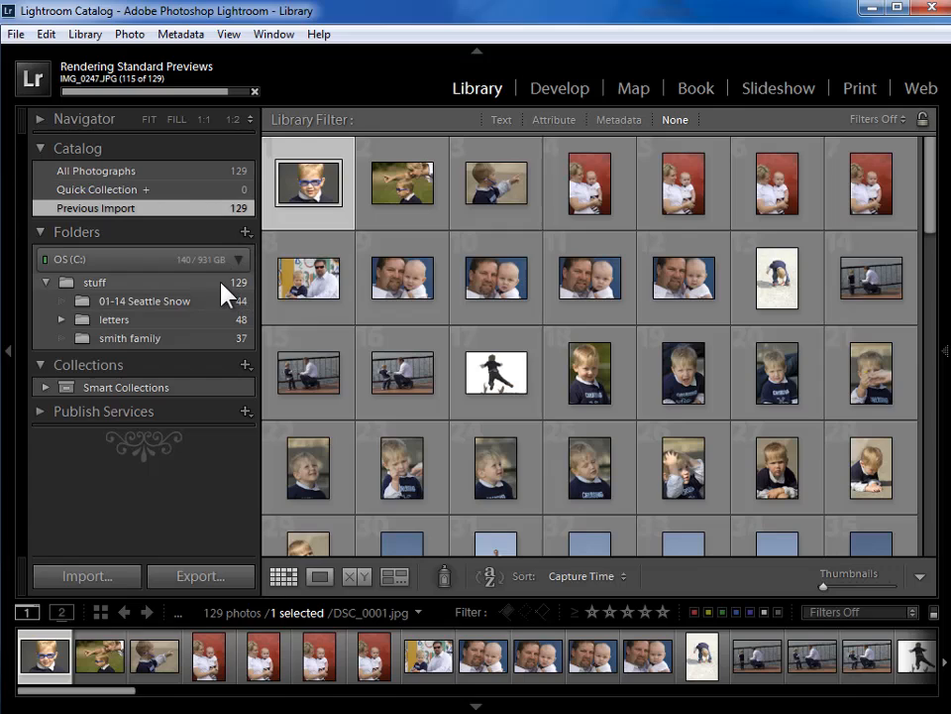
pyautogui.moveTo(210, 295)
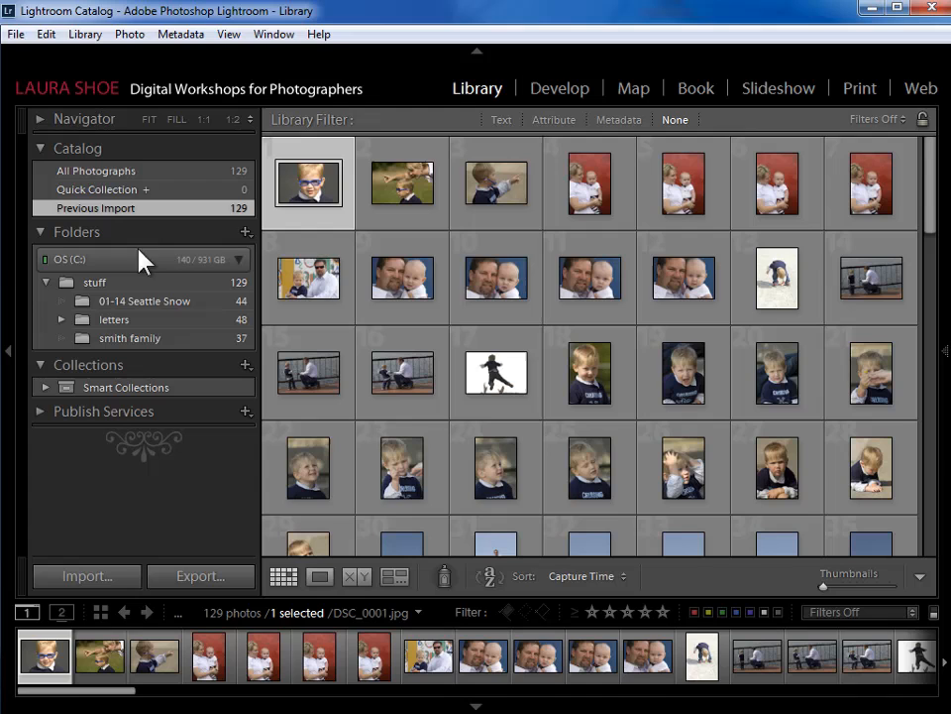
# Select the 01-14 Seattle Snow folder to browse only its 44 photos
pyautogui.click(145, 301)
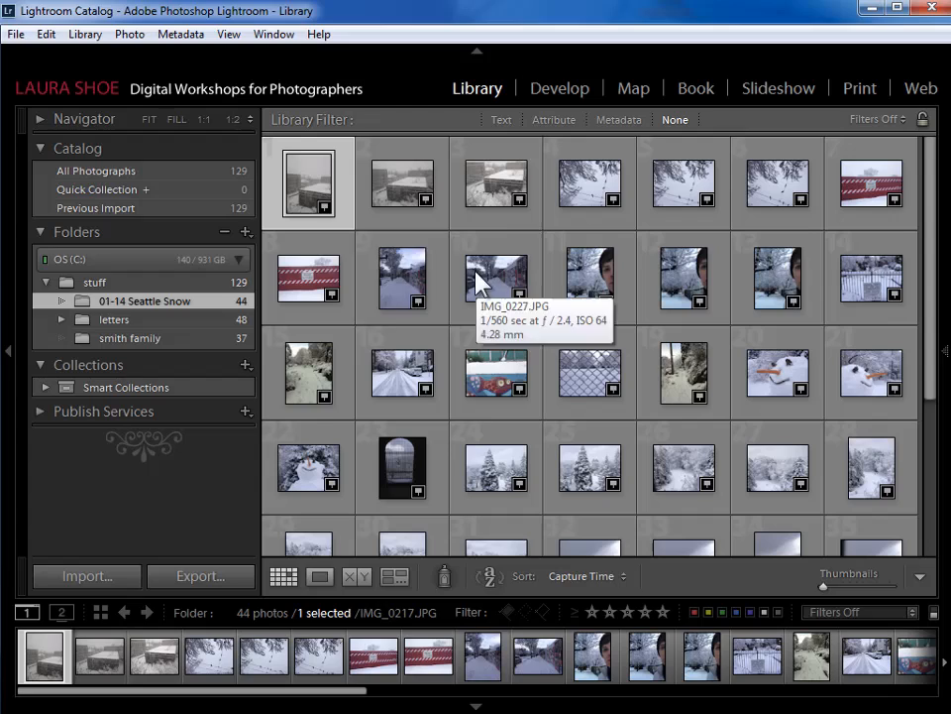
pyautogui.moveTo(124, 288)
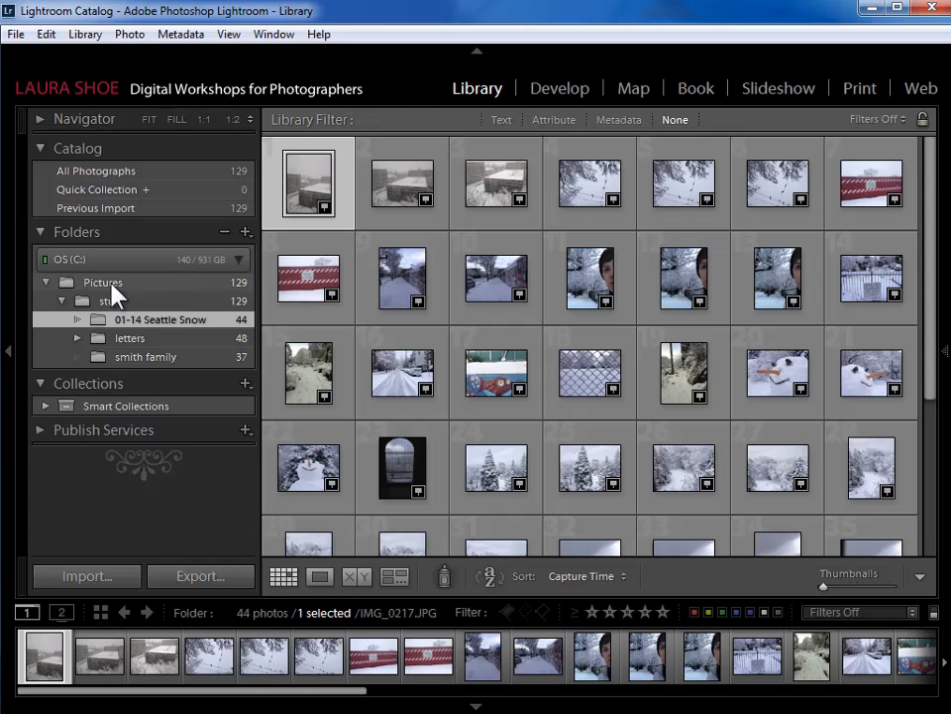
pyautogui.rightClick(103, 281)
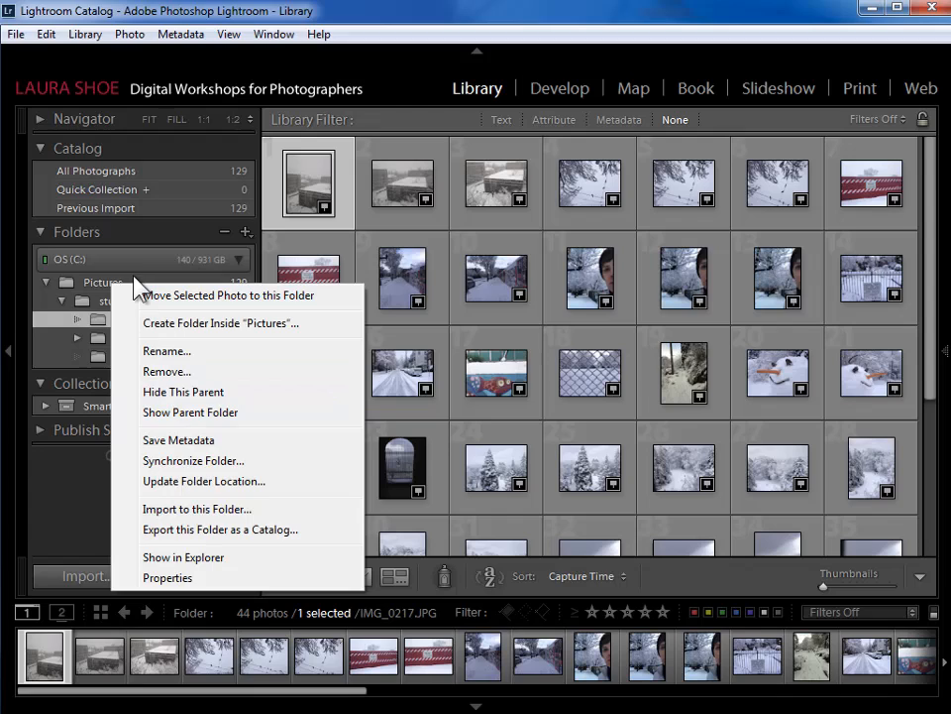
pyautogui.click(103, 281)
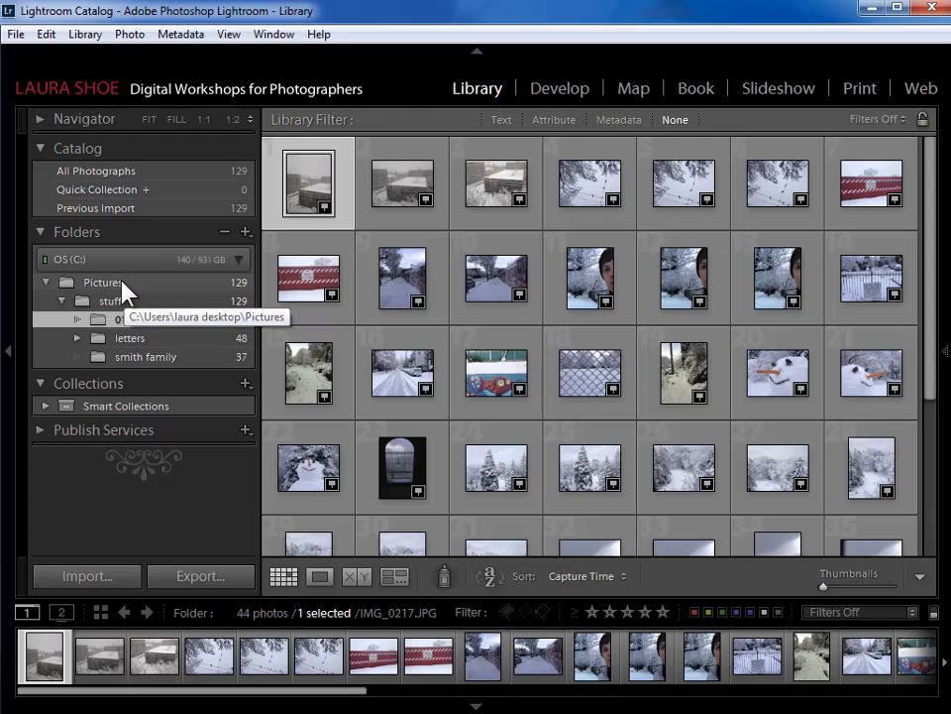